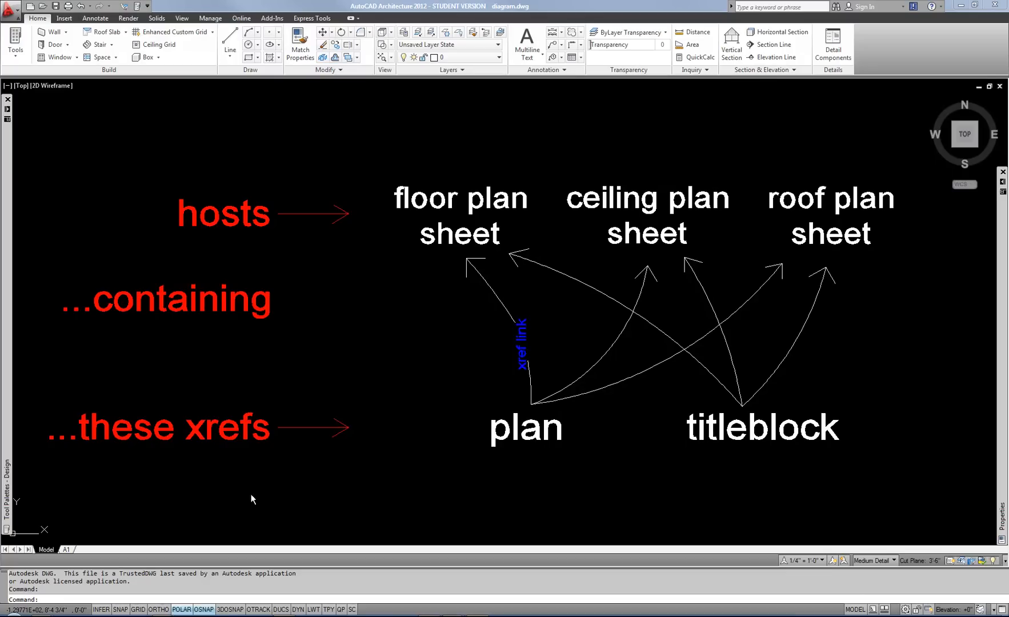
pyautogui.moveTo(395, 478)
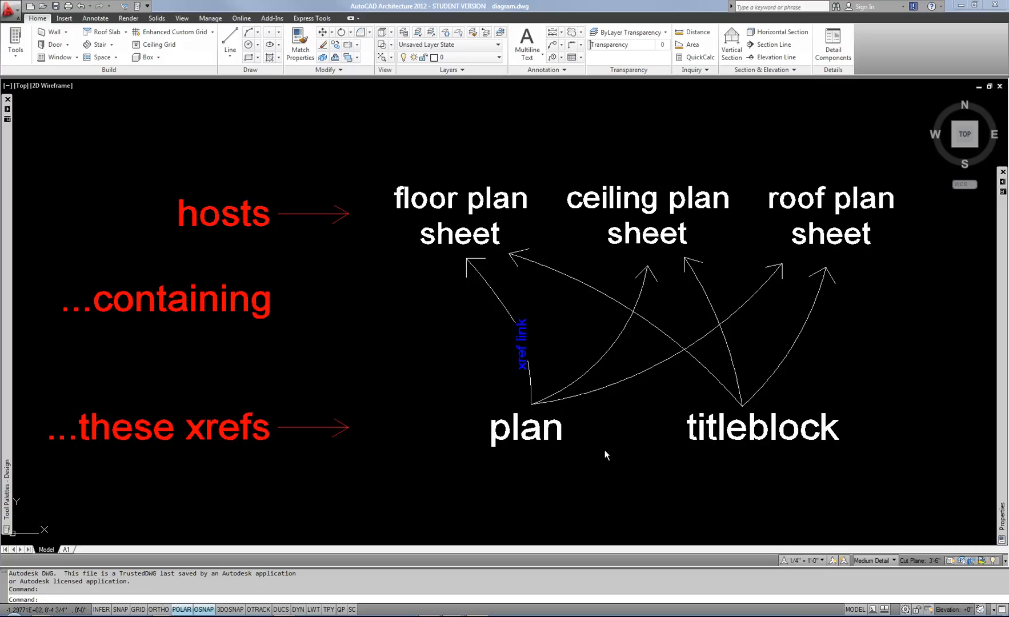
pyautogui.moveTo(604, 455)
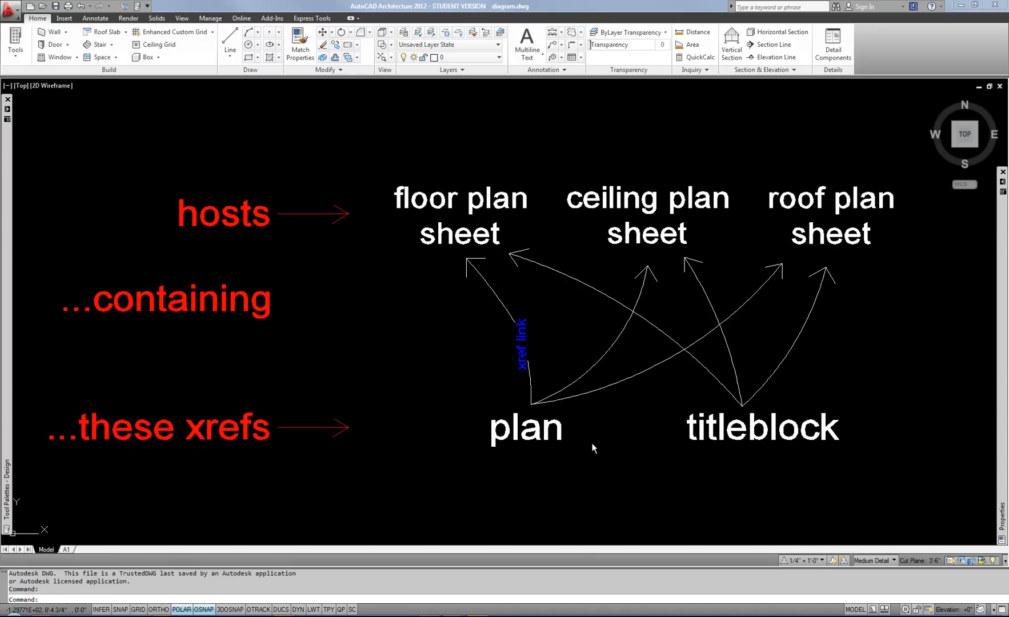
pyautogui.moveTo(505, 232)
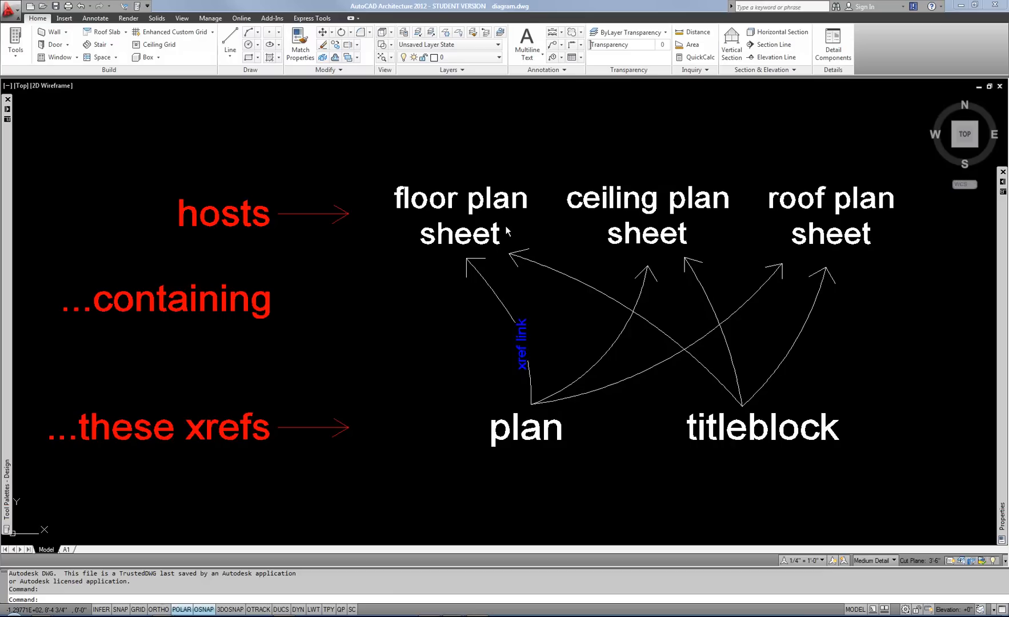
pyautogui.moveTo(608, 340)
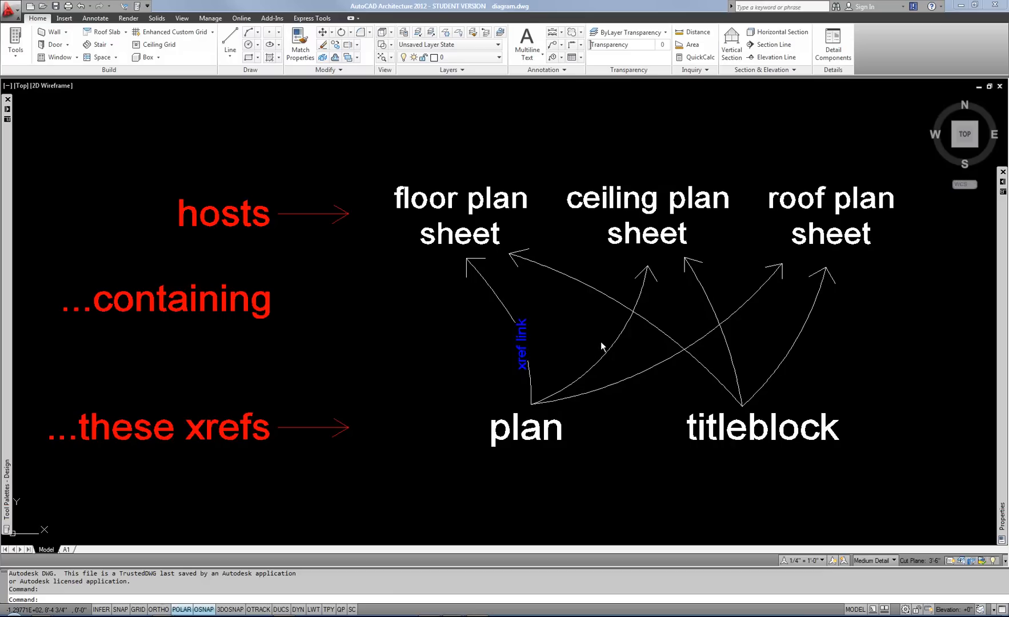
pyautogui.moveTo(578, 330)
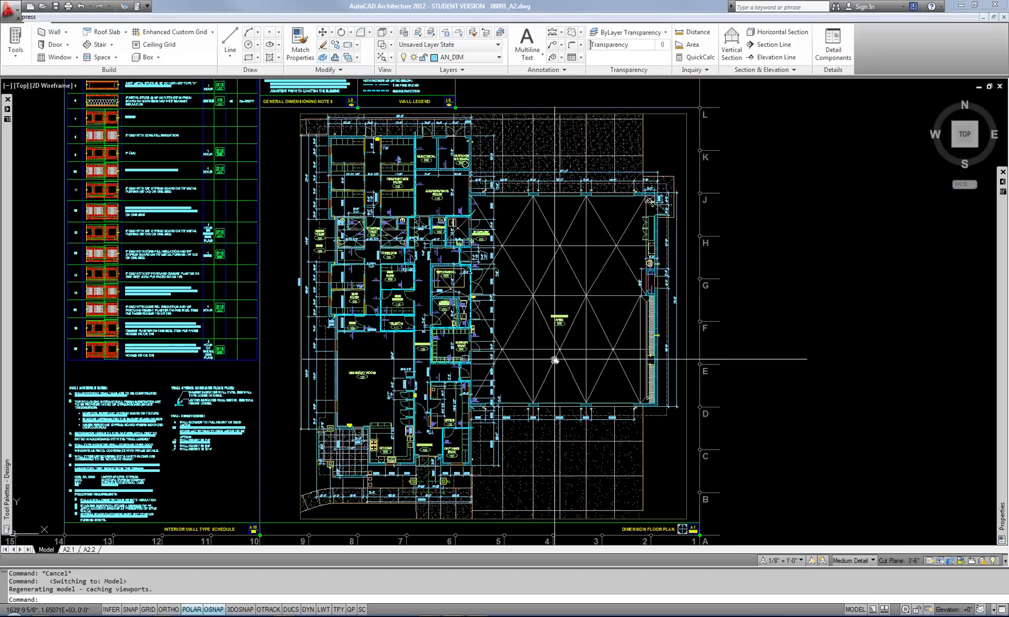
pyautogui.moveTo(573, 268)
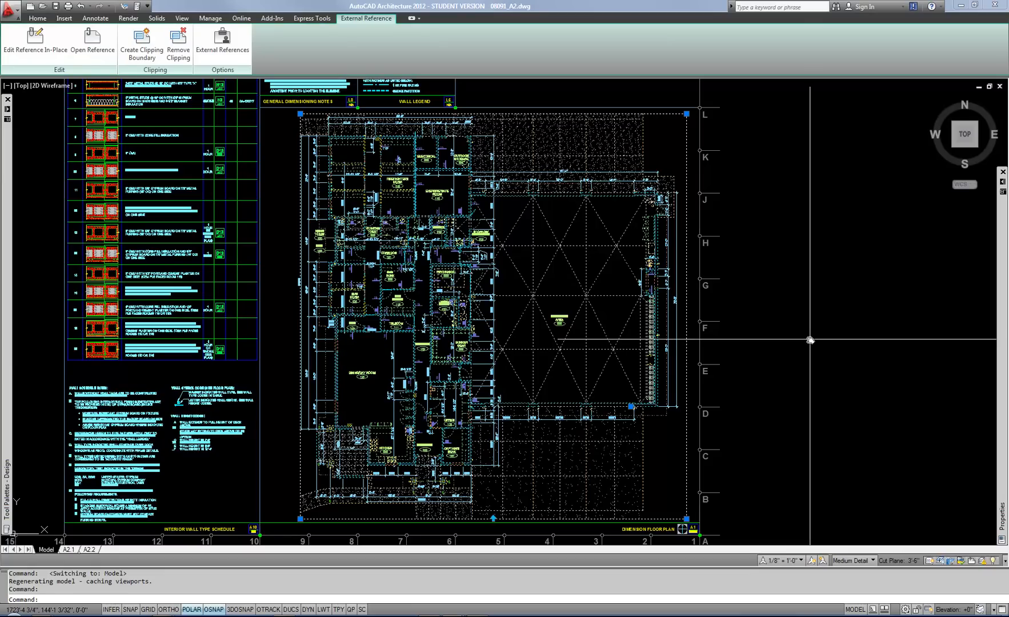
# Erase the selected plan xref with the E command.
pyautogui.write('e ERASE 1 found')
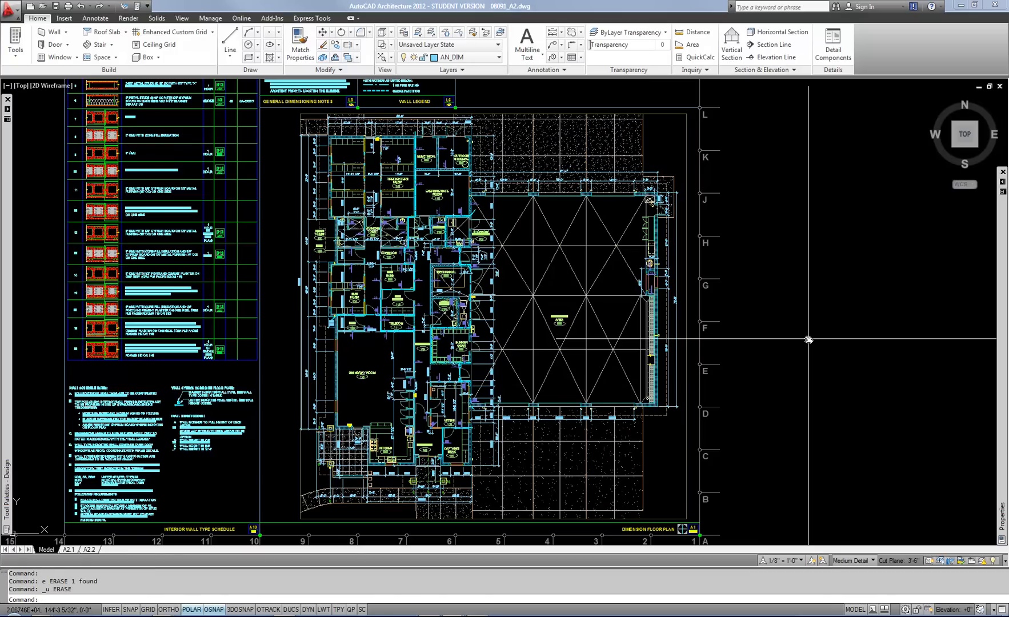
pyautogui.moveTo(612, 313)
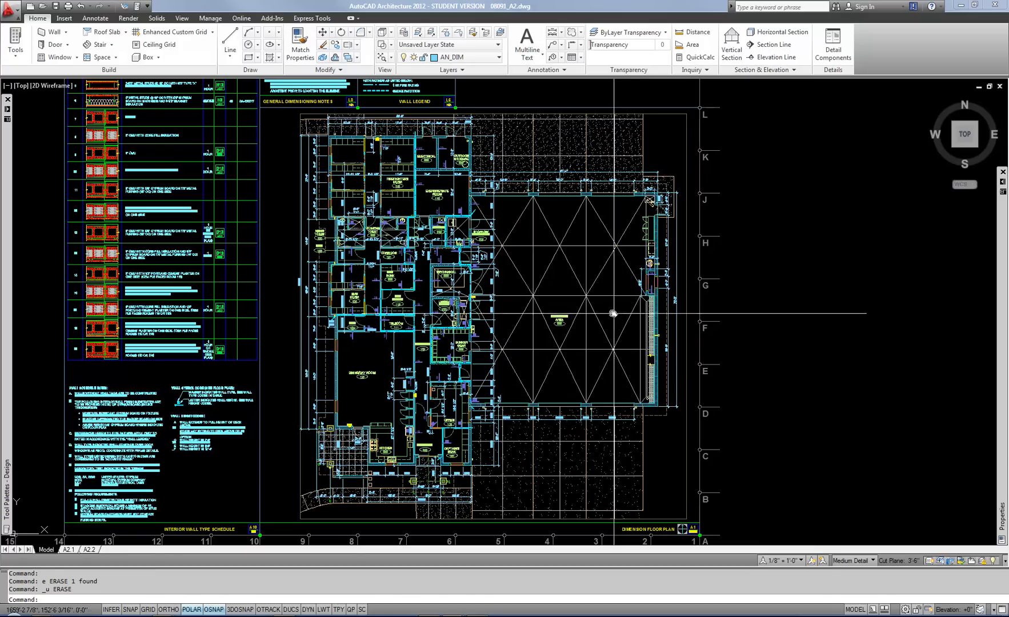
pyautogui.moveTo(592, 284)
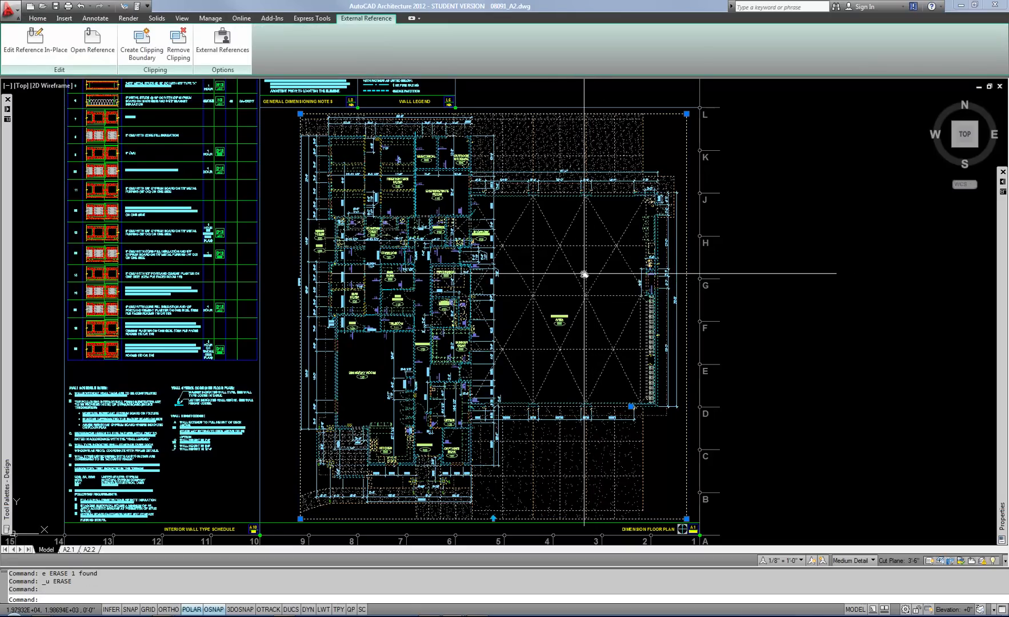
pyautogui.moveTo(564, 249)
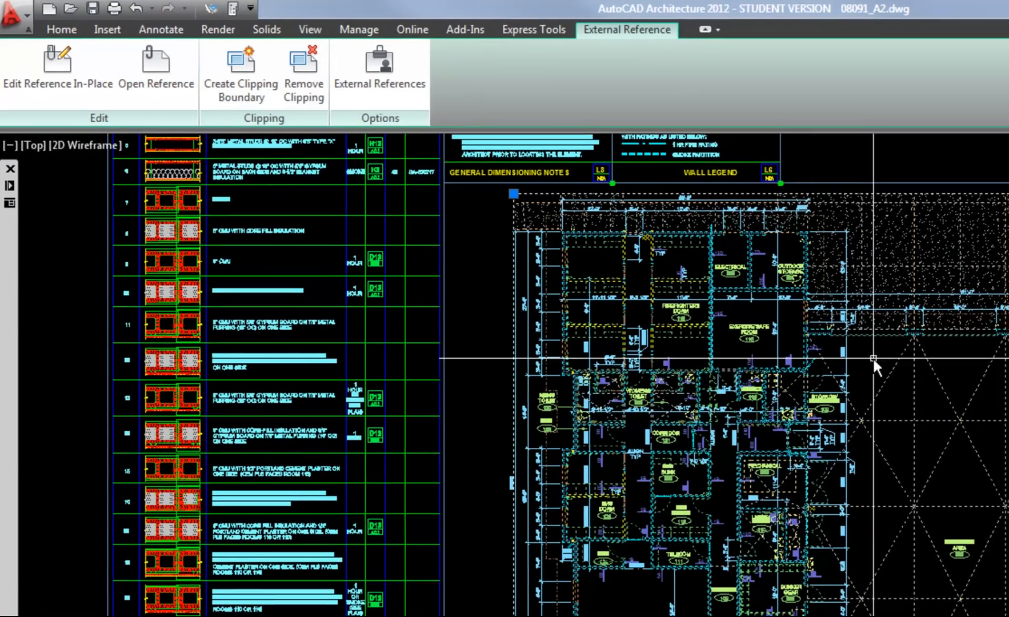
pyautogui.rightClick(876, 359)
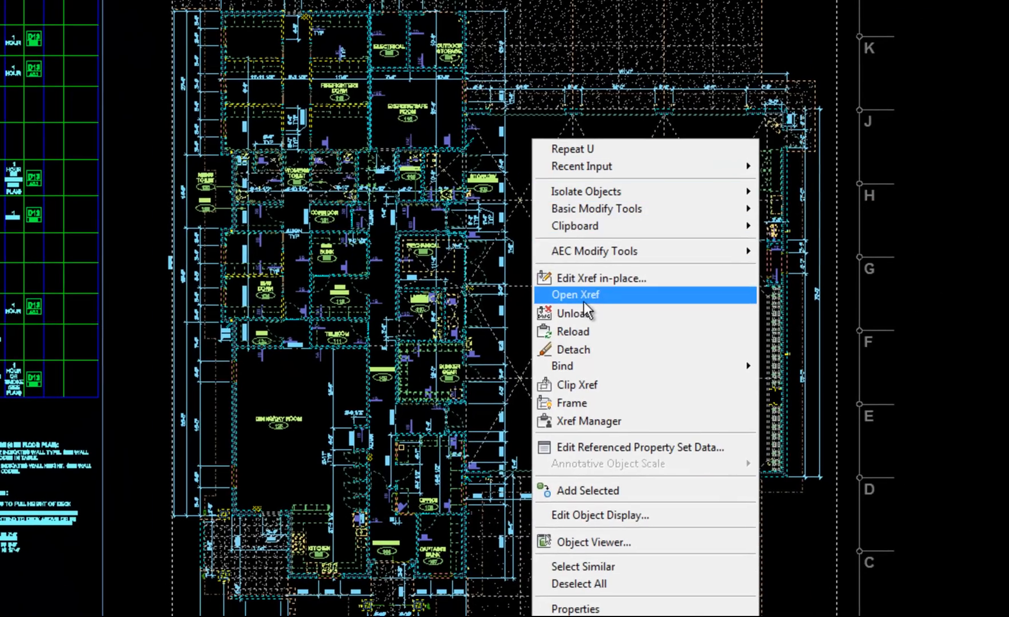
pyautogui.click(574, 294)
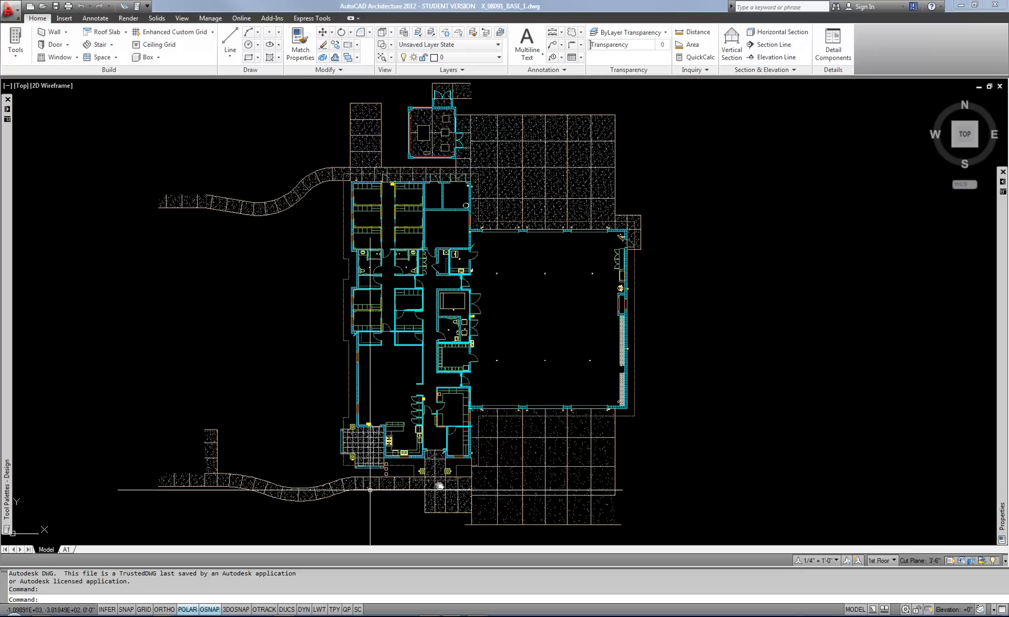
pyautogui.moveTo(682, 390)
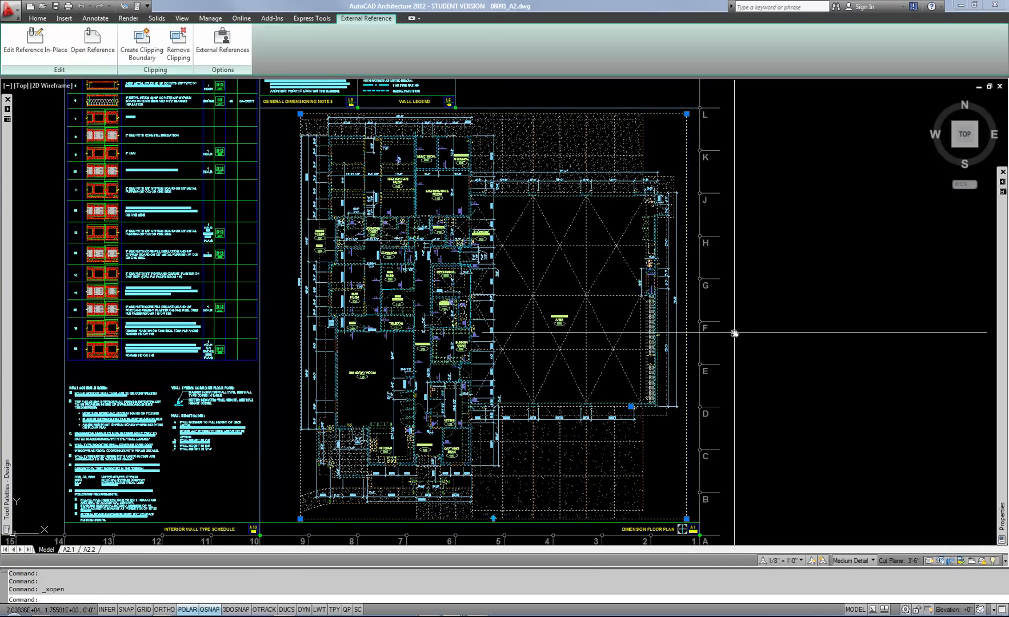
# Cancel the second xref open and zoom to the enlarged bunker gear and kitchen partial plans.
pyautogui.click(38, 18)
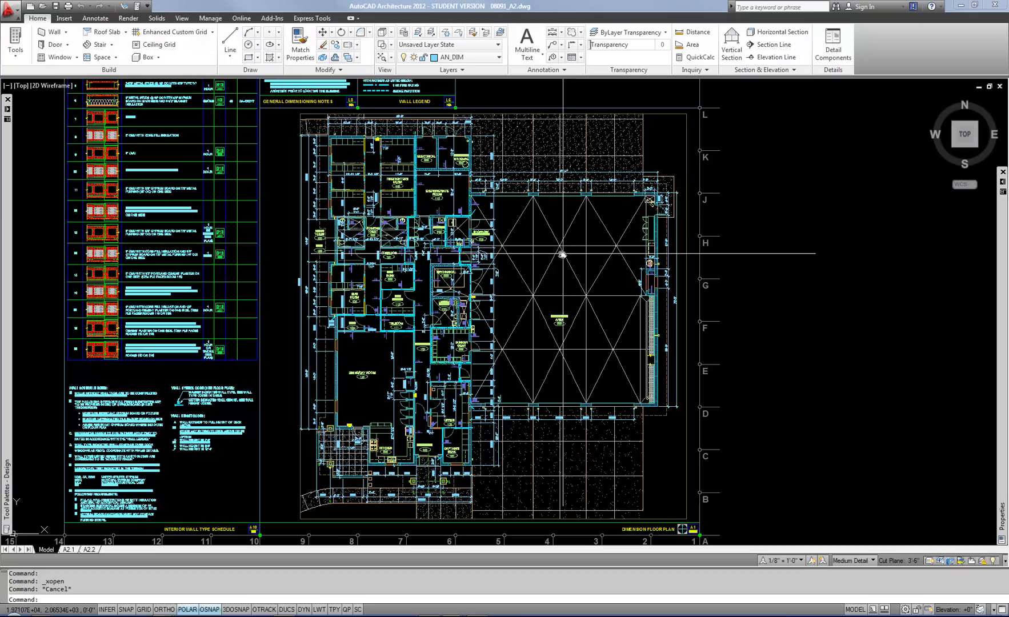
pyautogui.moveTo(547, 217)
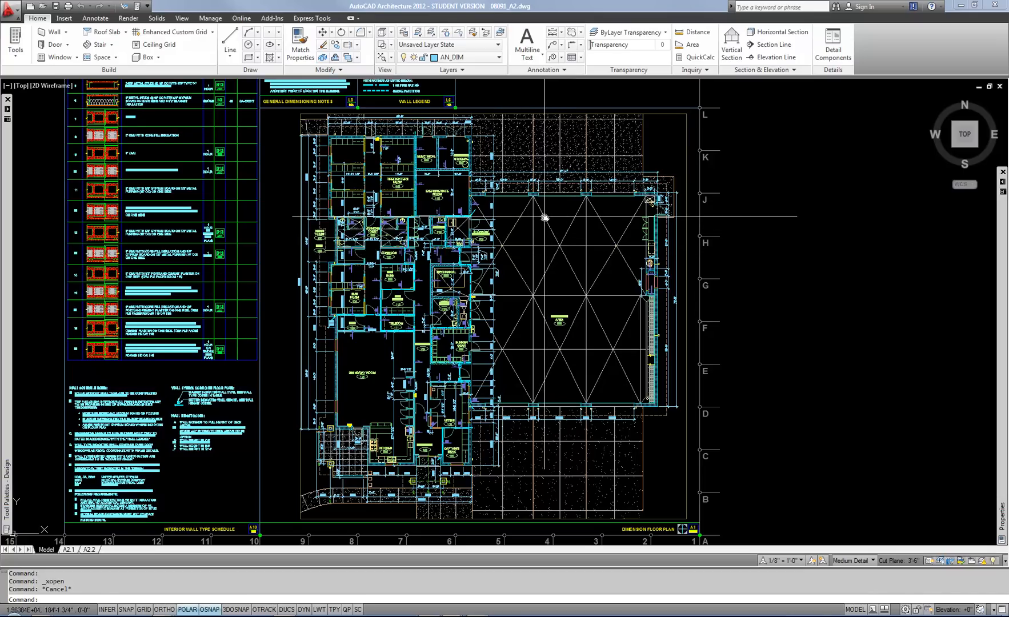
pyautogui.scroll(-3)
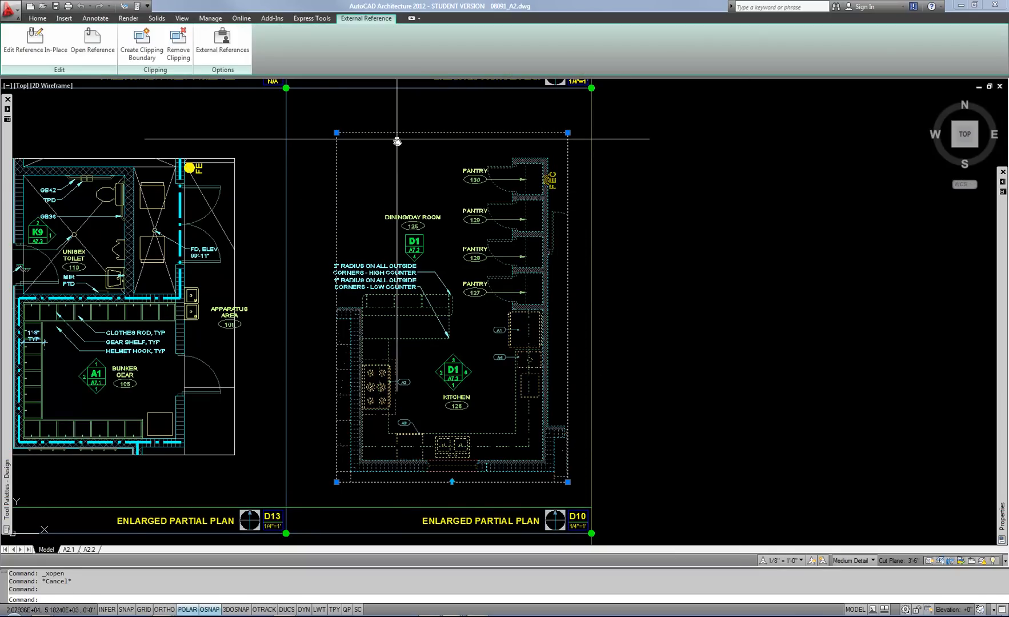
pyautogui.moveTo(612, 374)
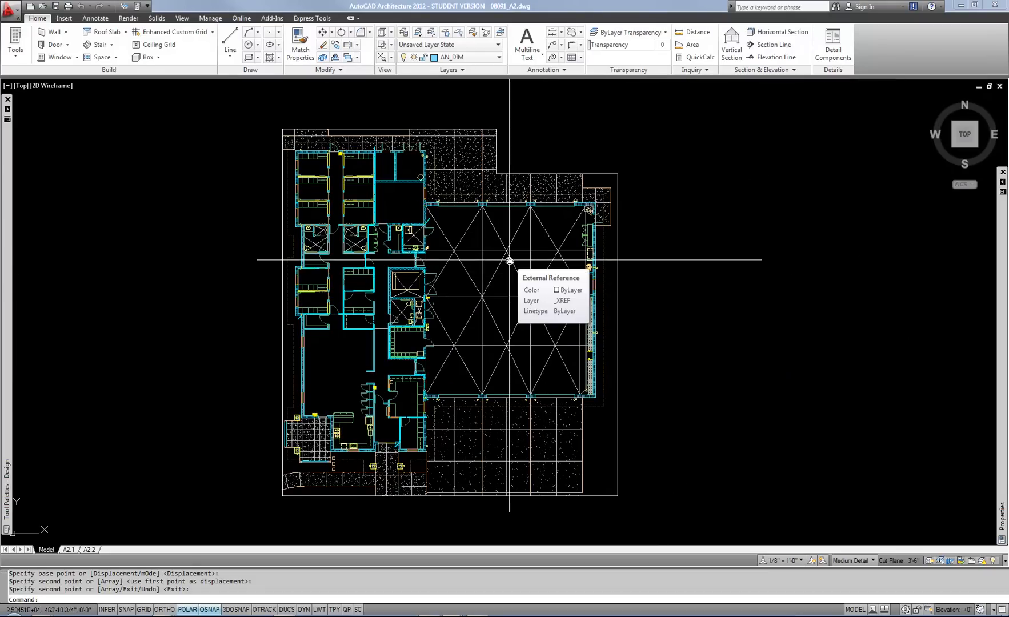
pyautogui.moveTo(504, 244)
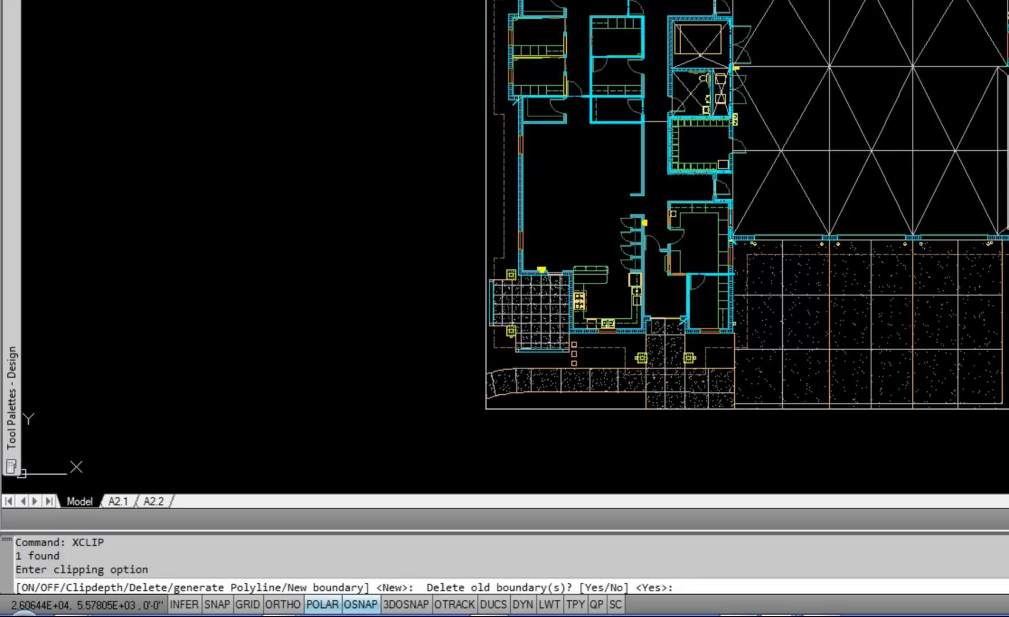
# Accept the default New boundary option in XCLIP for the copied plan xref.
pyautogui.press('Enter')
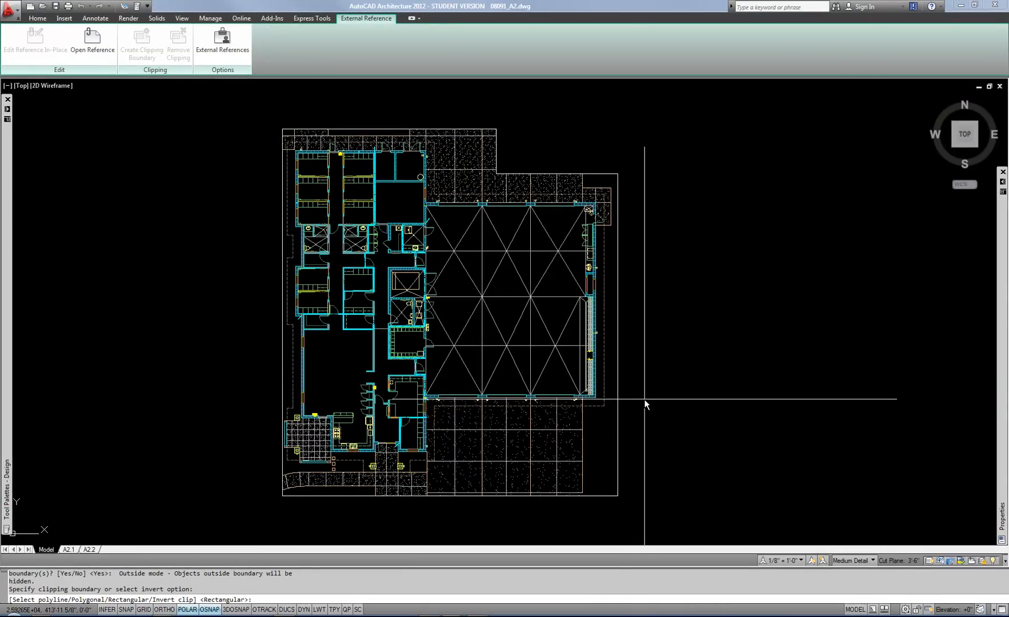
pyautogui.moveTo(627, 386)
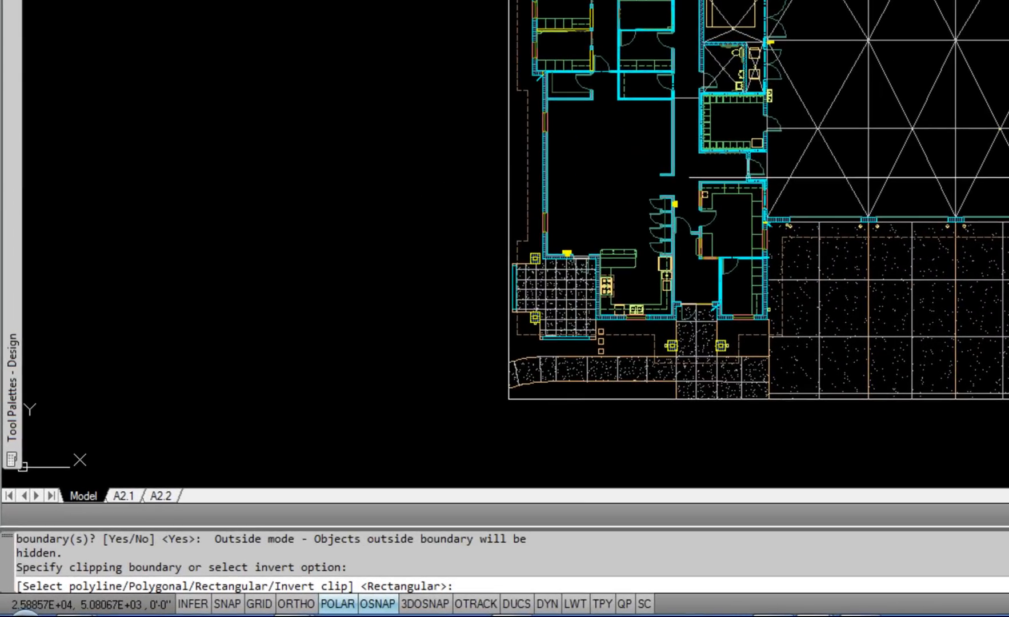
pyautogui.moveTo(884, 351)
pyautogui.write('r')
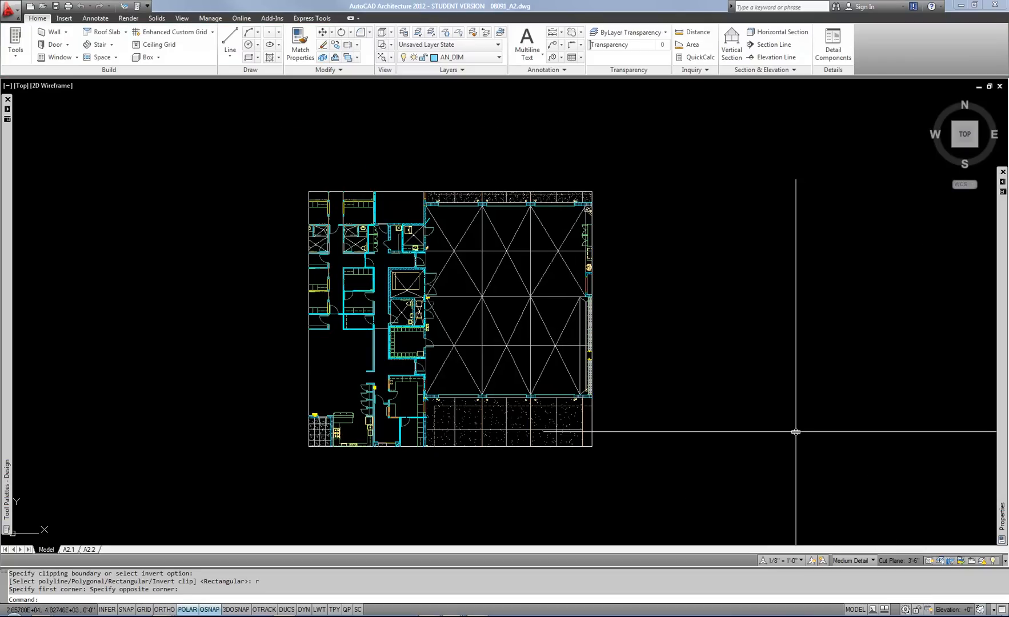
pyautogui.moveTo(792, 432)
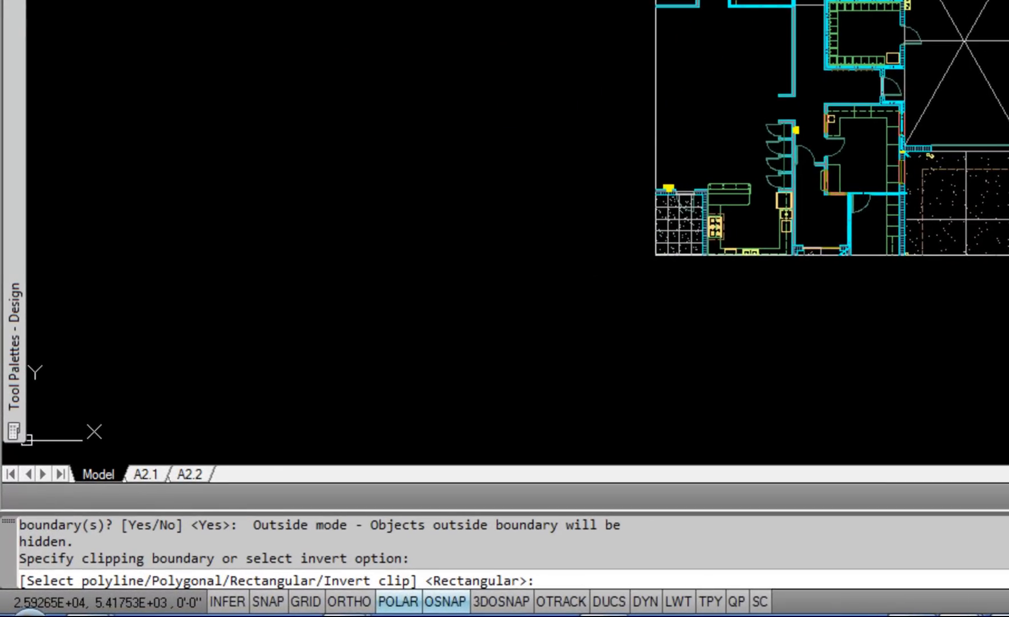
# Choose a Polygonal boundary and set a vertex of the new clipping outline.
pyautogui.write('p')
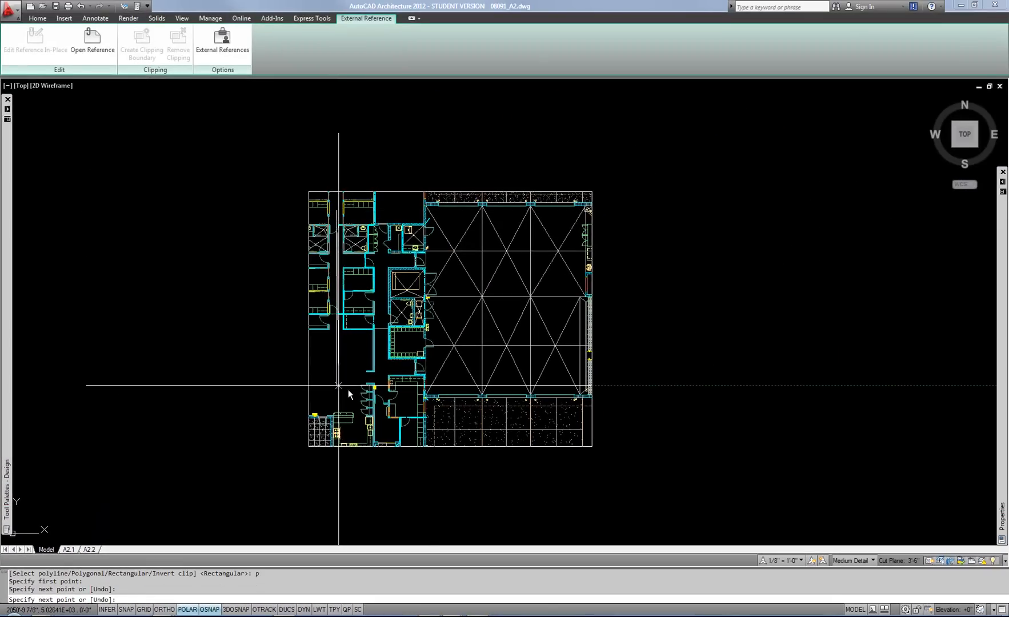
pyautogui.click(477, 327)
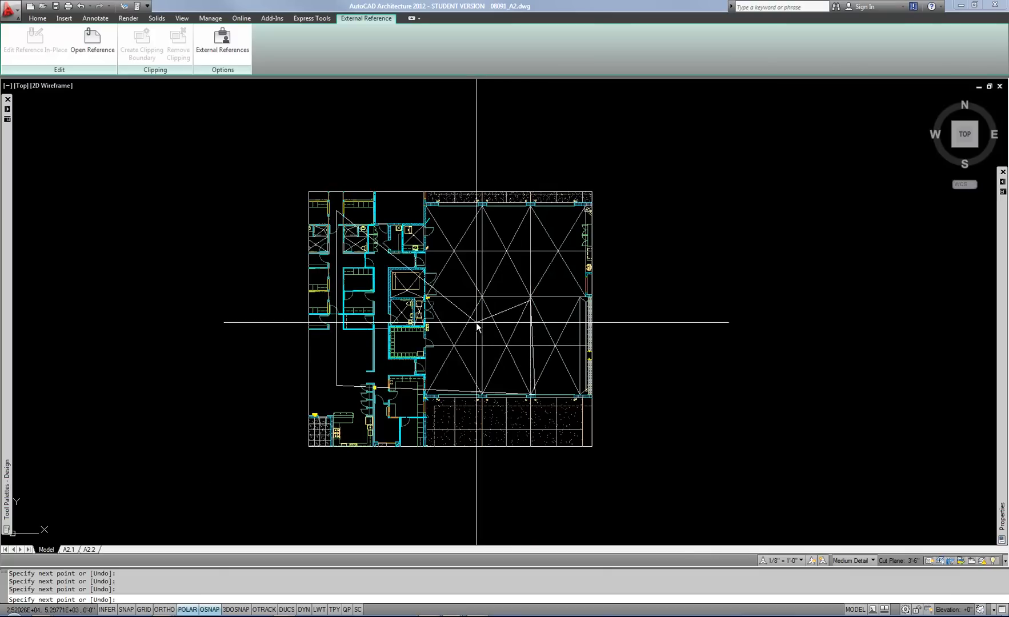
pyautogui.moveTo(438, 226)
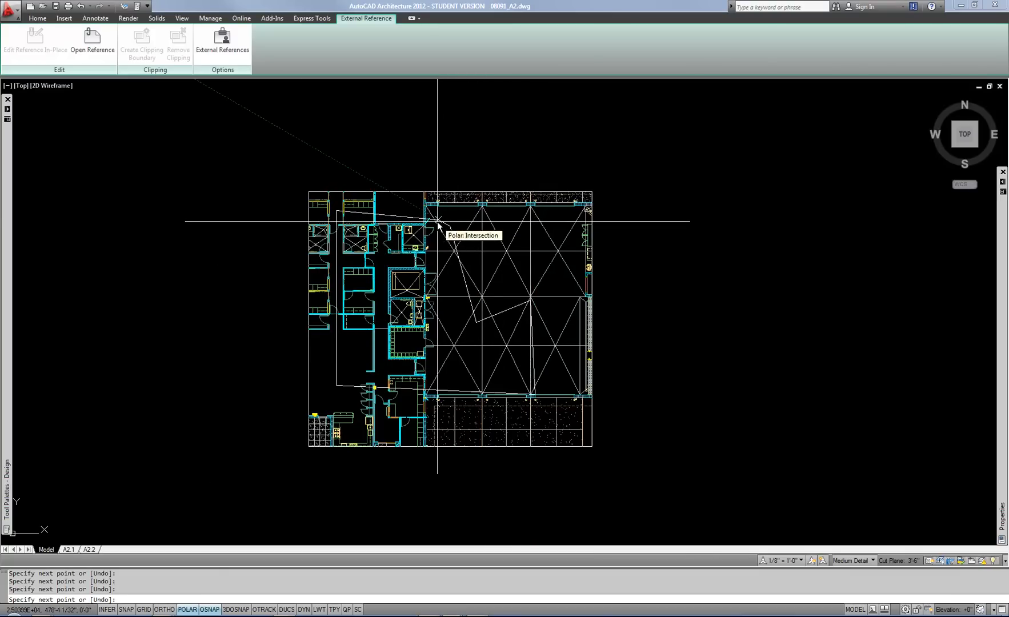
pyautogui.moveTo(559, 323)
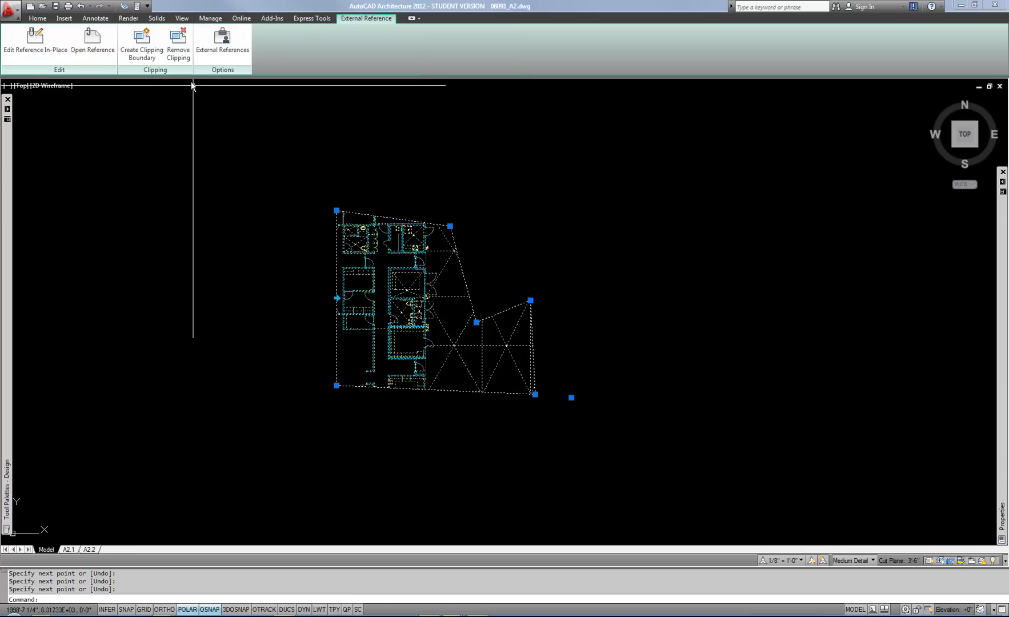
pyautogui.moveTo(178, 42)
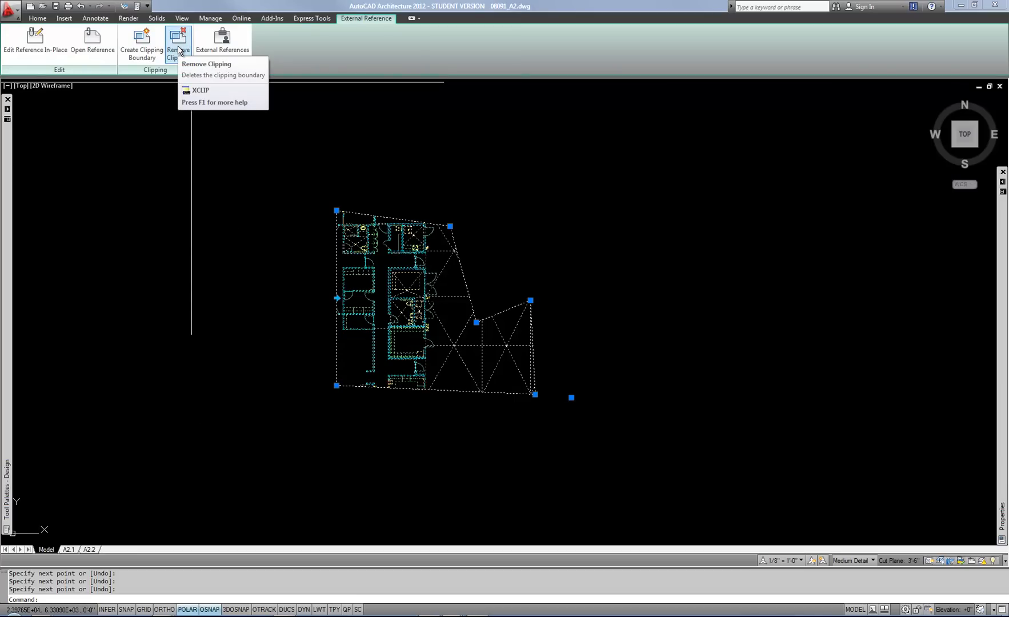
# Start XCLIP on the base plan xref to switch its clipping off.
pyautogui.write('Xci')
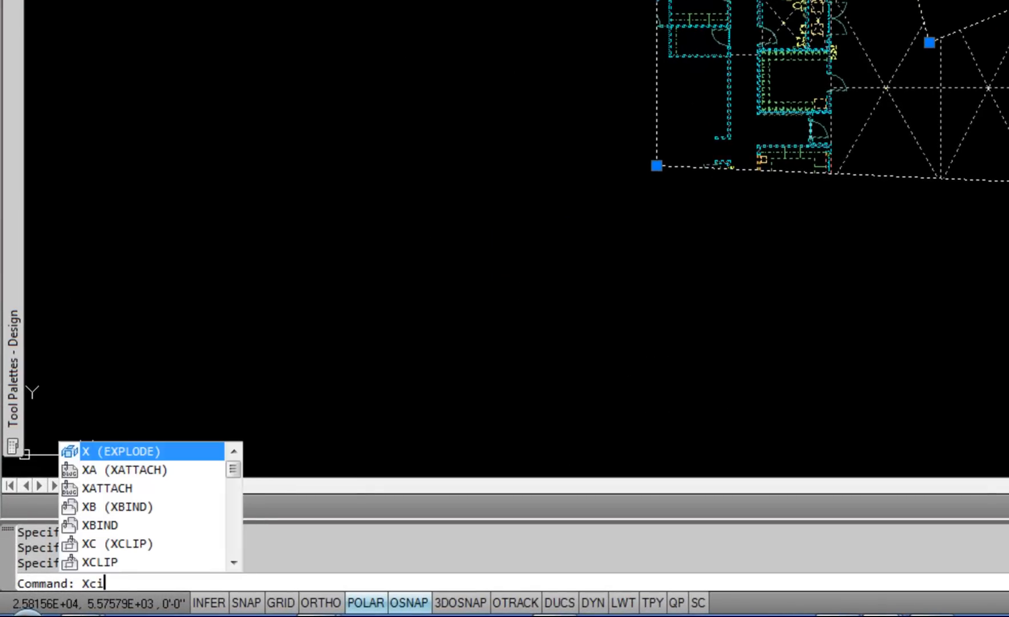
pyautogui.press('BackSpace')
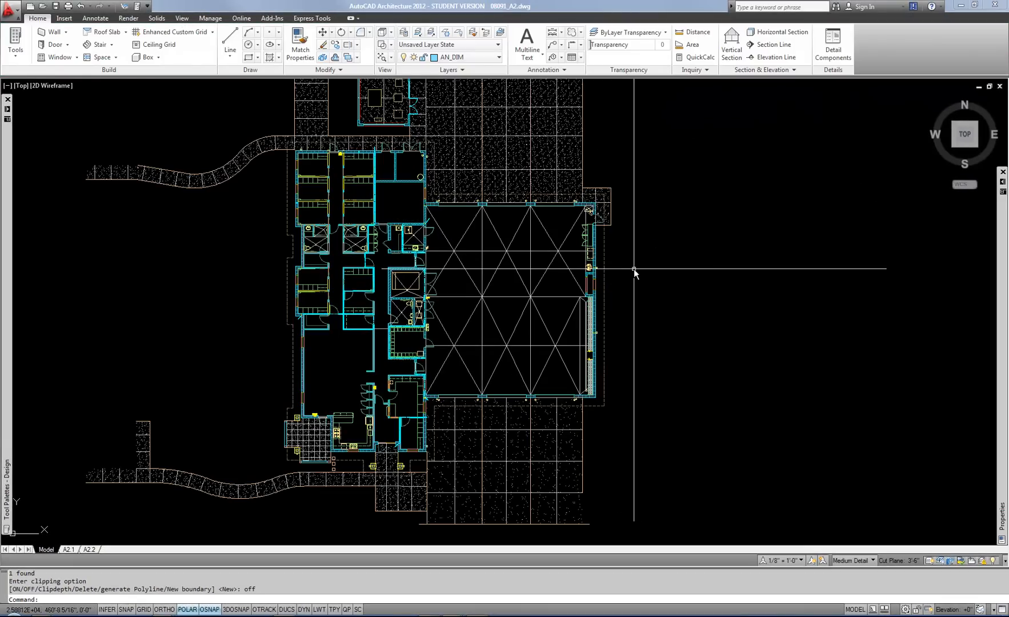
pyautogui.moveTo(541, 229)
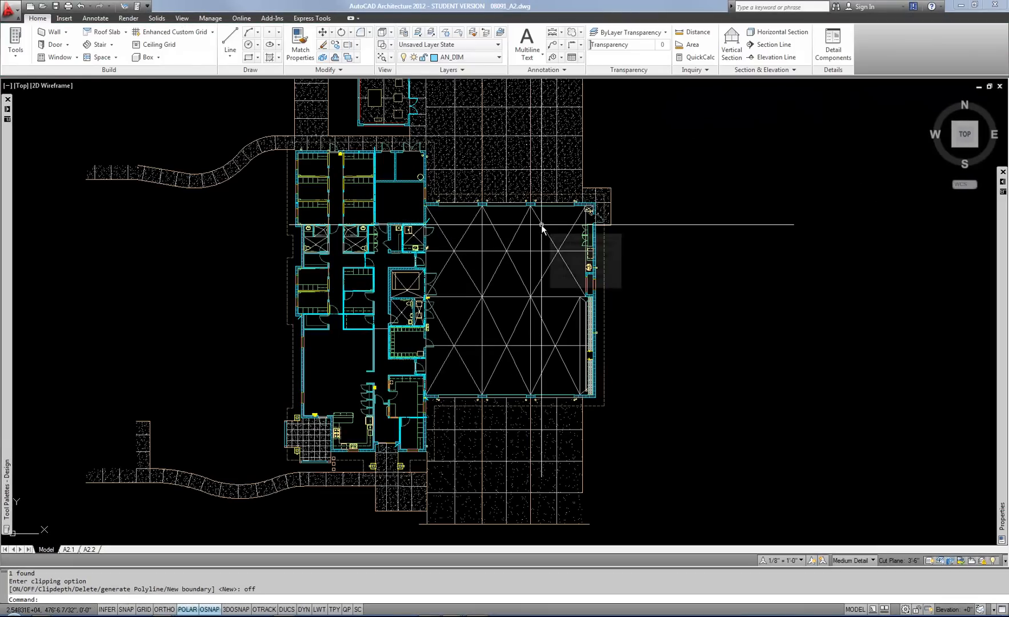
pyautogui.moveTo(543, 226)
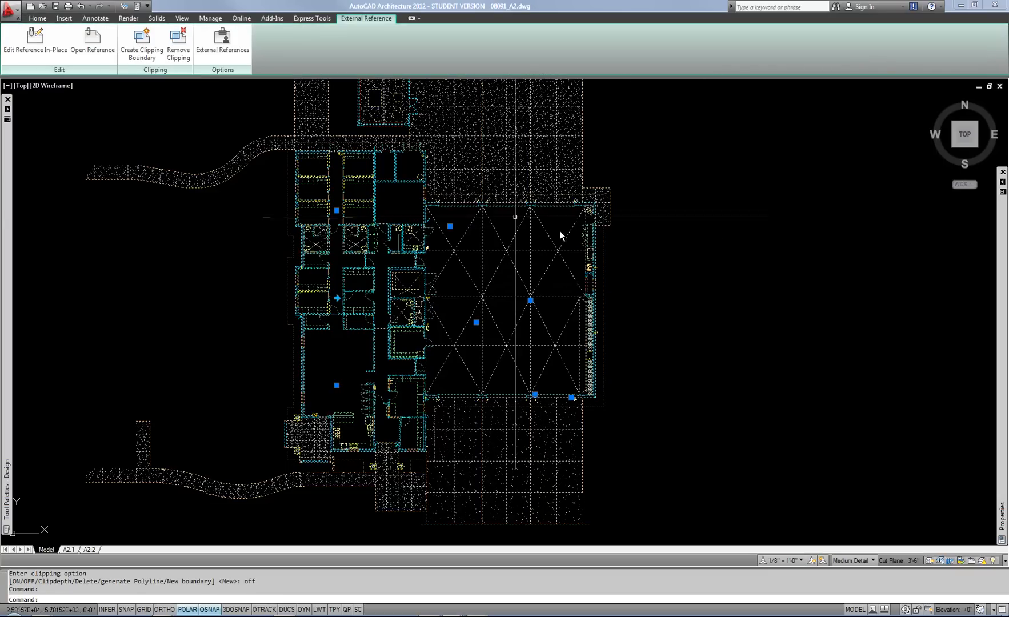
pyautogui.moveTo(664, 307)
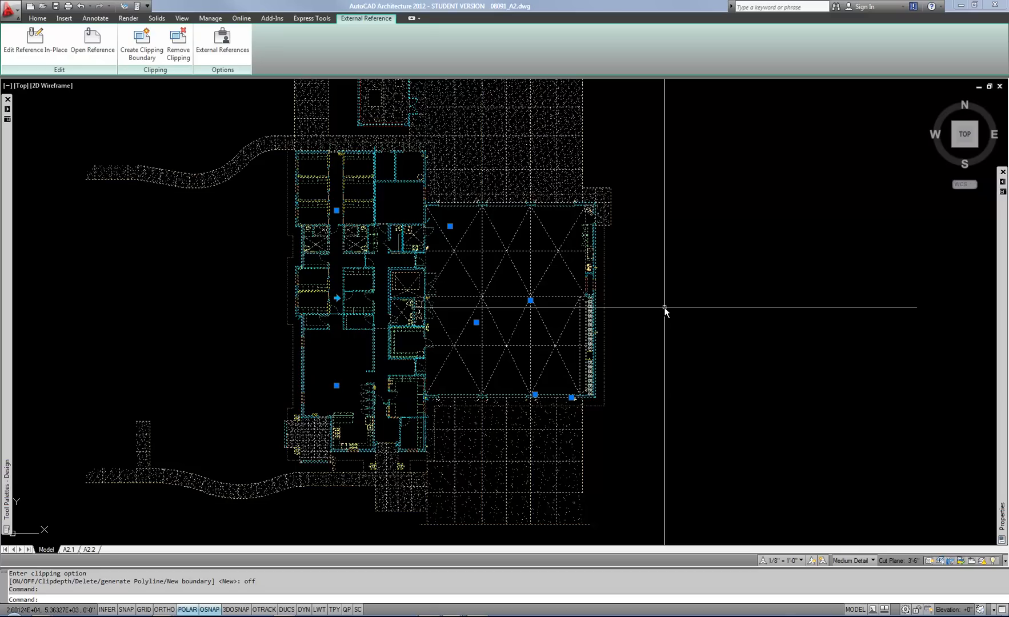
pyautogui.click(36, 18)
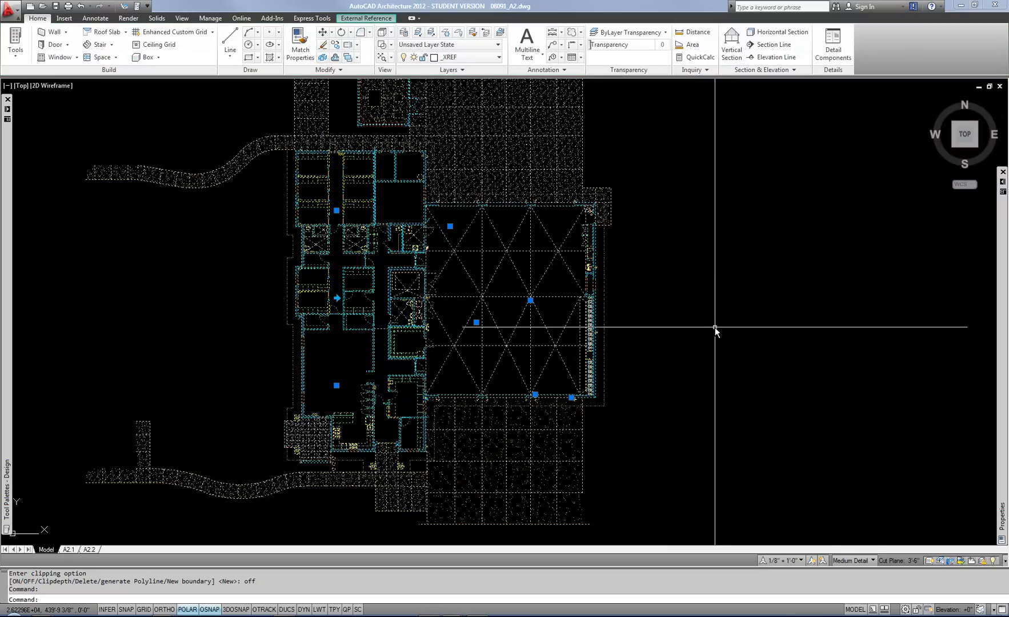
pyautogui.moveTo(696, 334)
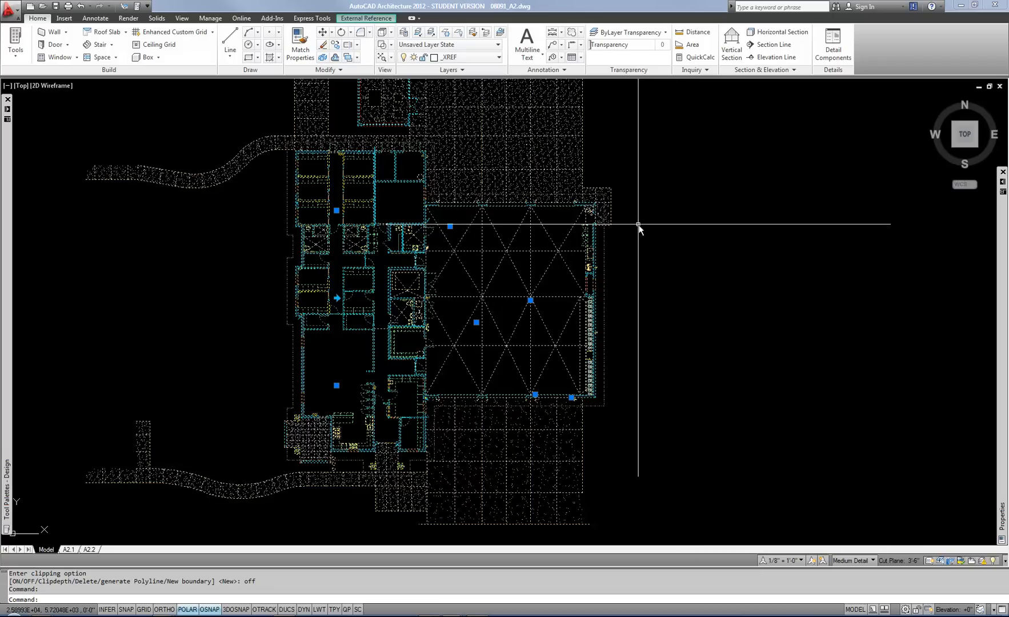
pyautogui.moveTo(472, 60)
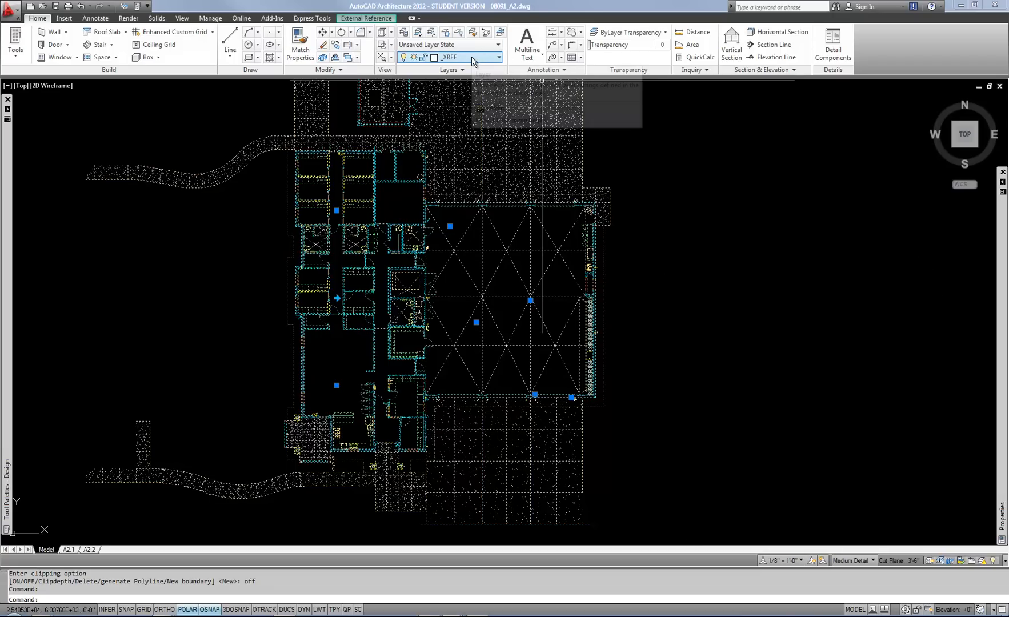
pyautogui.moveTo(761, 371)
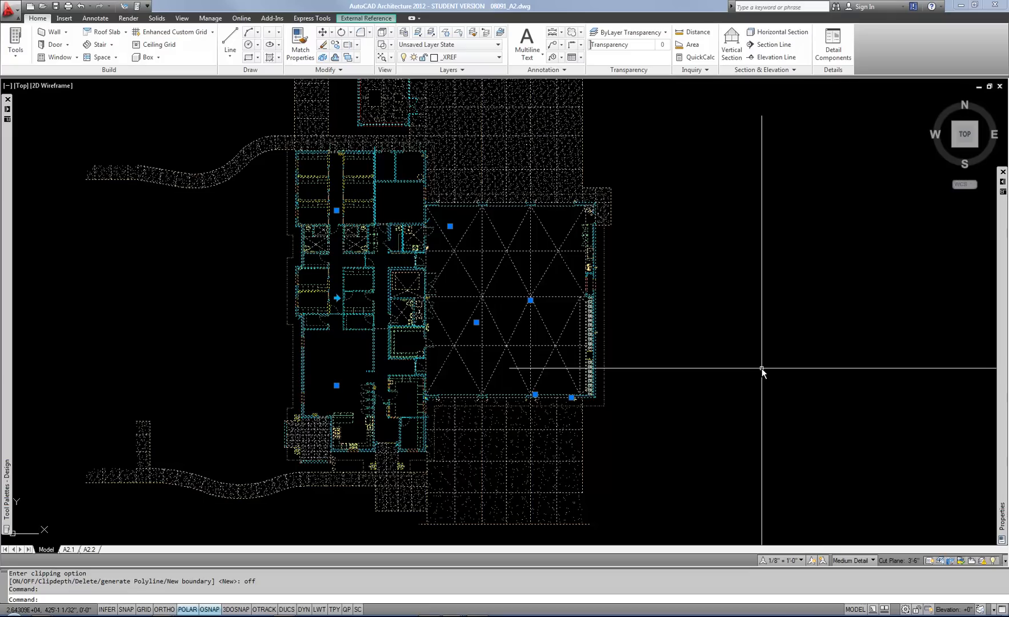
pyautogui.moveTo(541, 106)
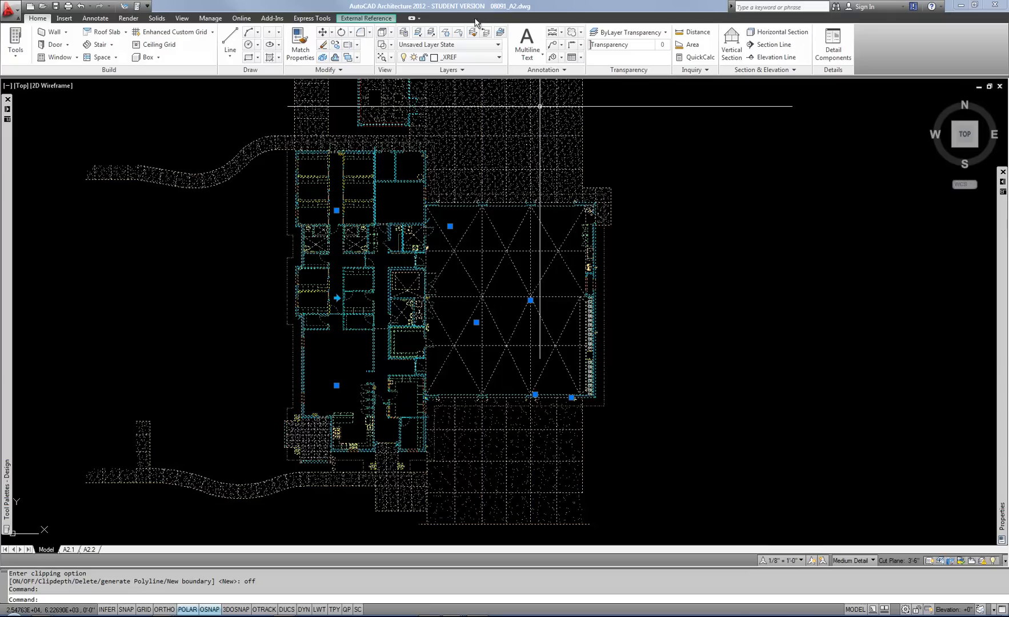
pyautogui.moveTo(467, 58)
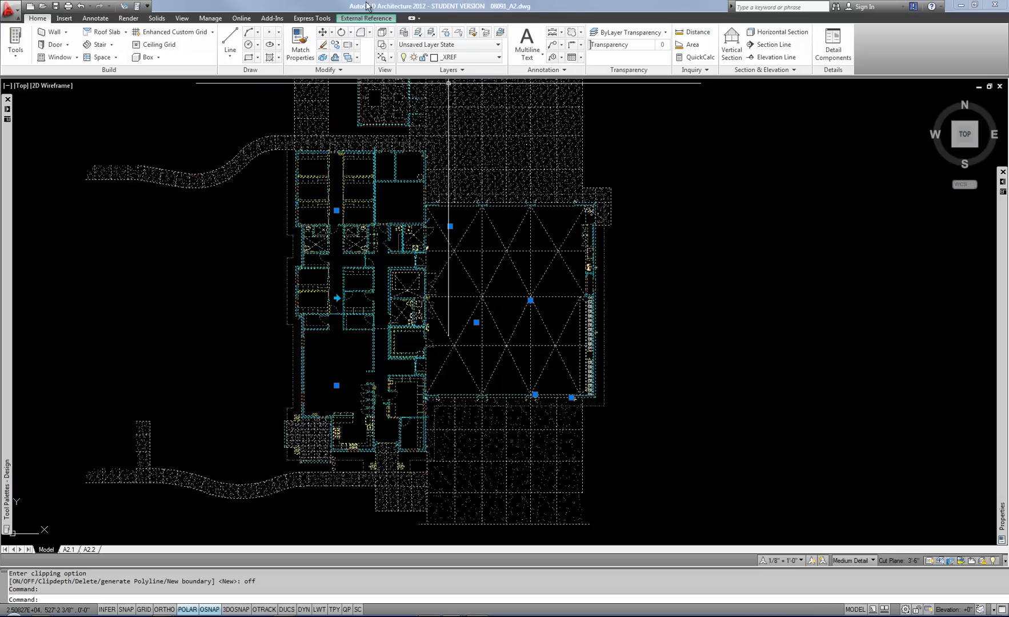
pyautogui.click(366, 17)
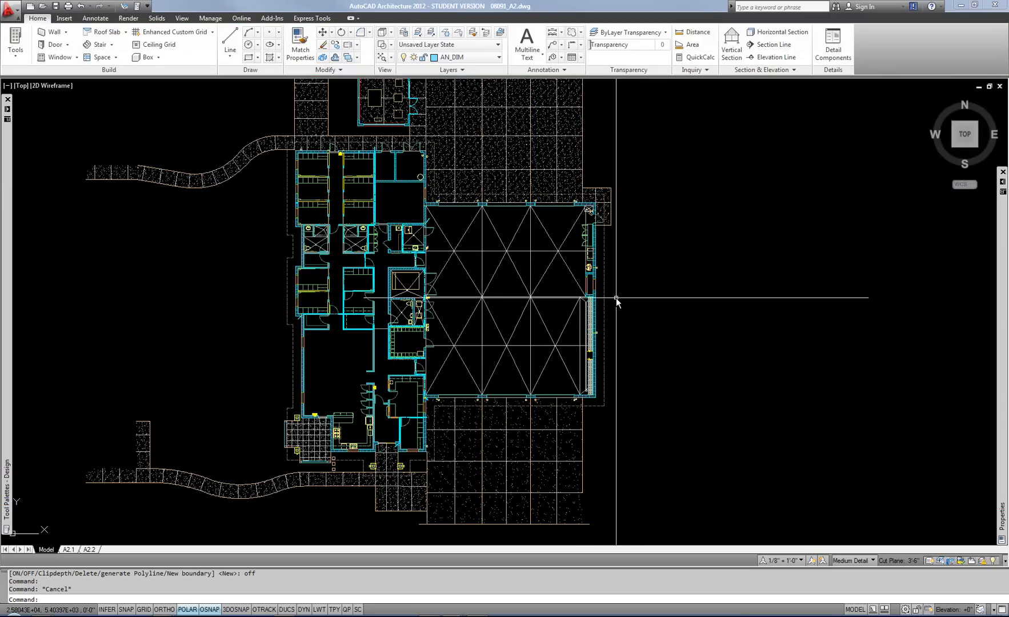
pyautogui.moveTo(651, 315)
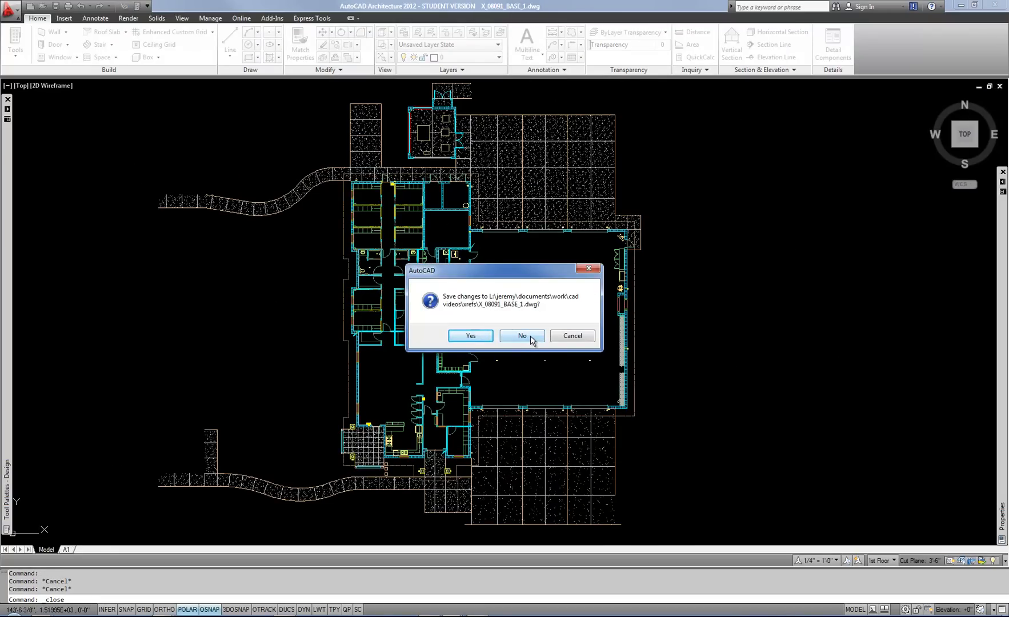
# Close X_08091_BASE_1.dwg, answering No to the save prompt.
pyautogui.click(521, 335)
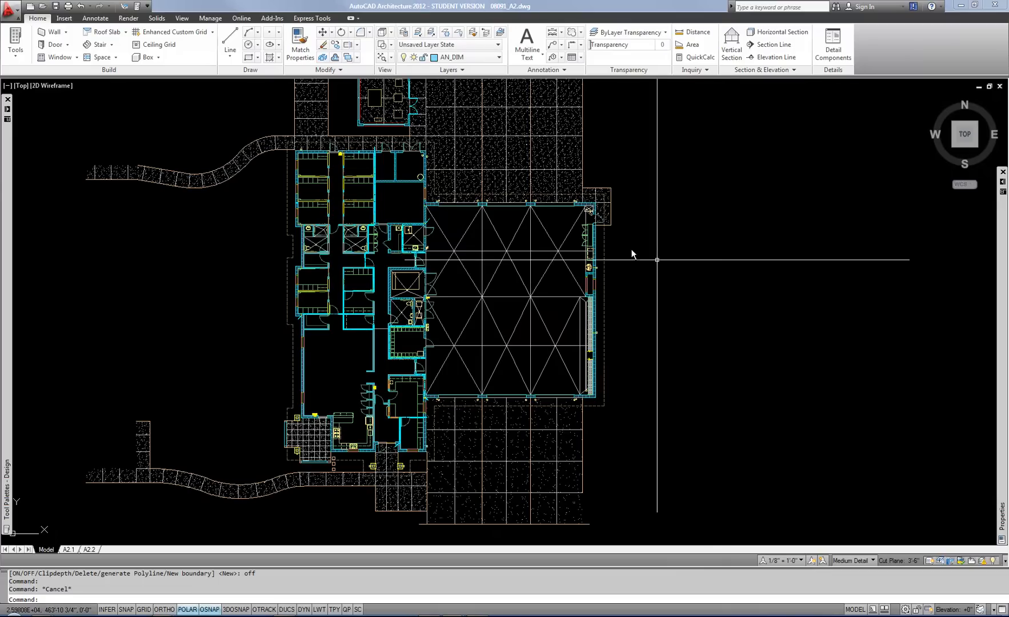
pyautogui.moveTo(509, 256)
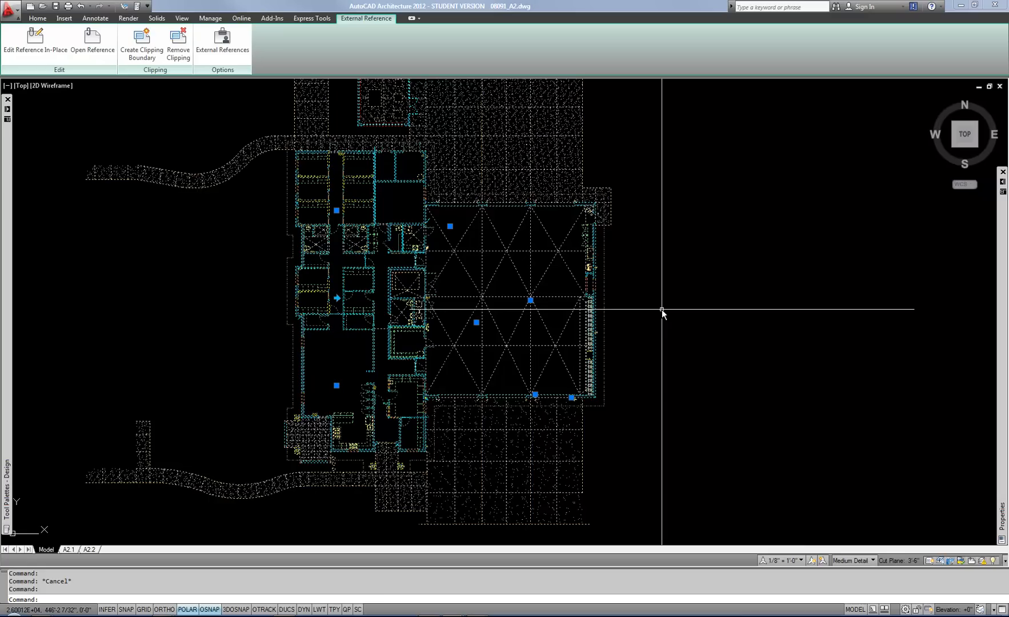
pyautogui.moveTo(641, 371)
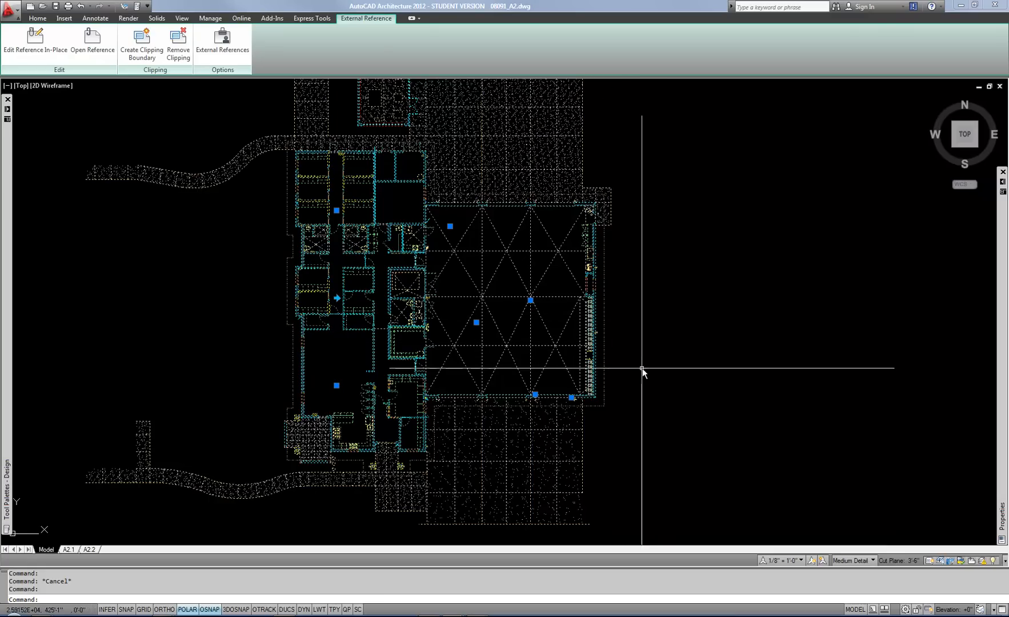
pyautogui.moveTo(674, 352)
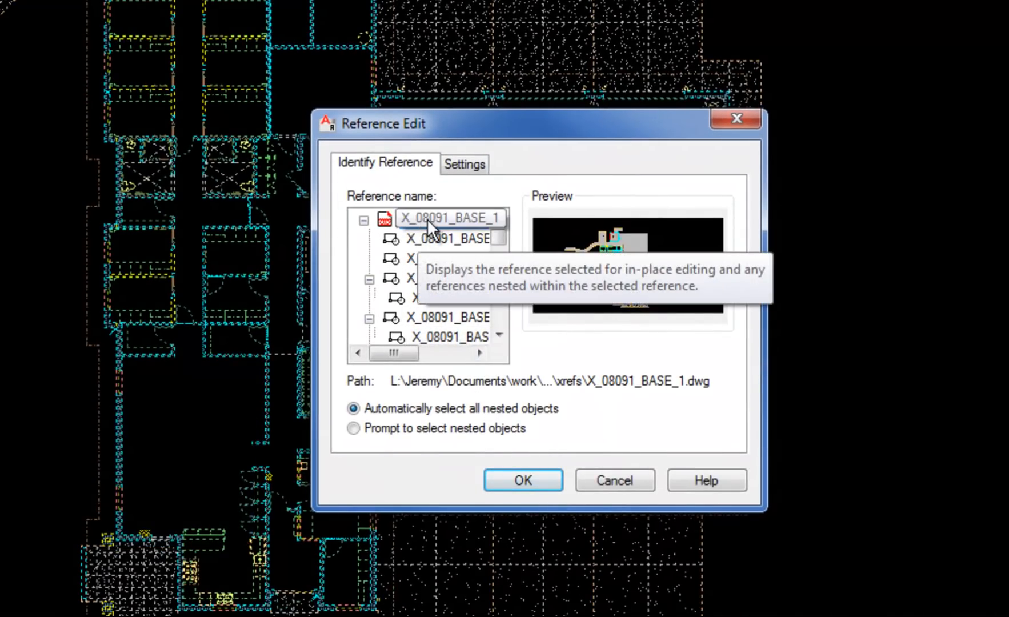
# Select X_08091_BASE_1 in the Reference Edit tree and confirm editing it in place.
pyautogui.click(444, 218)
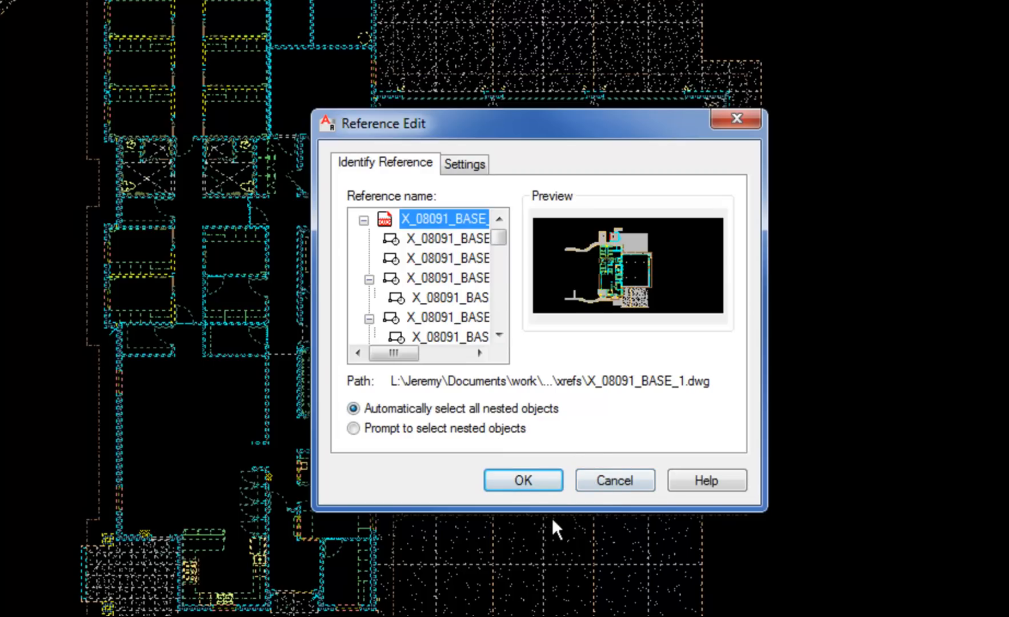
pyautogui.moveTo(450, 238)
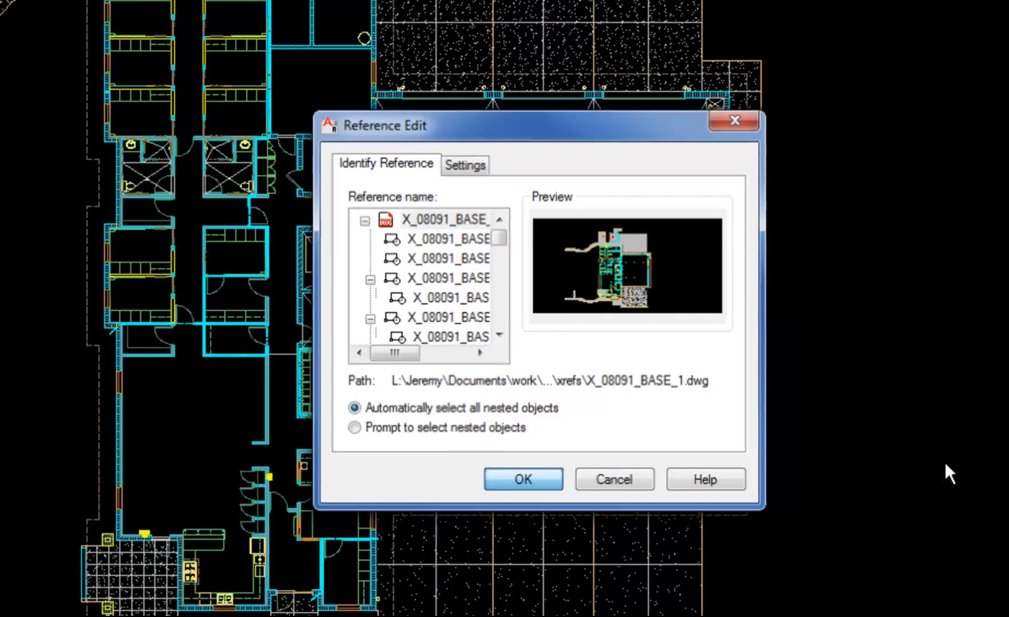
pyautogui.click(522, 478)
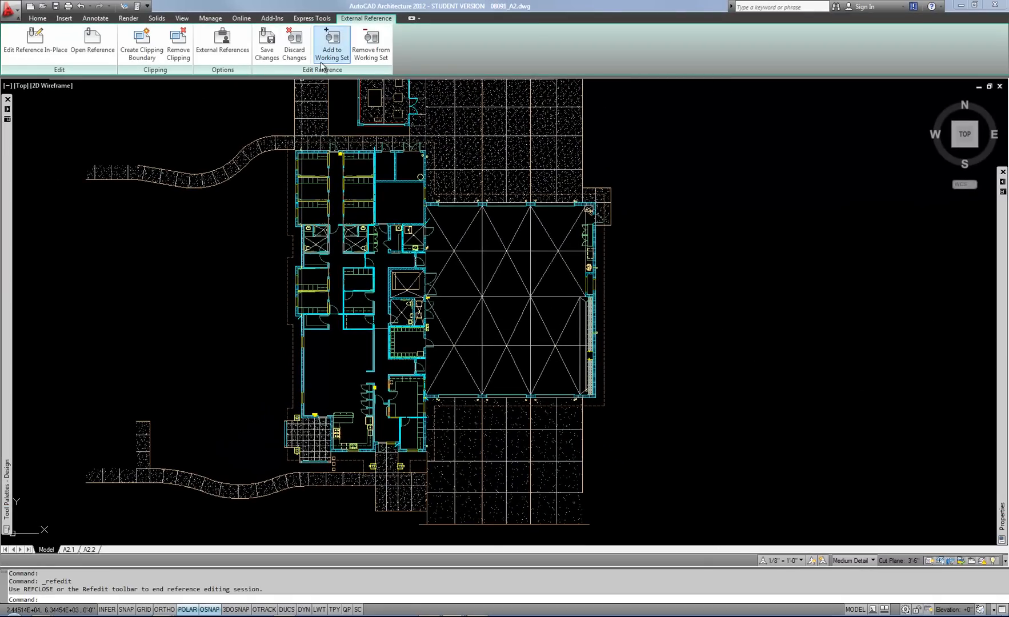
pyautogui.click(331, 42)
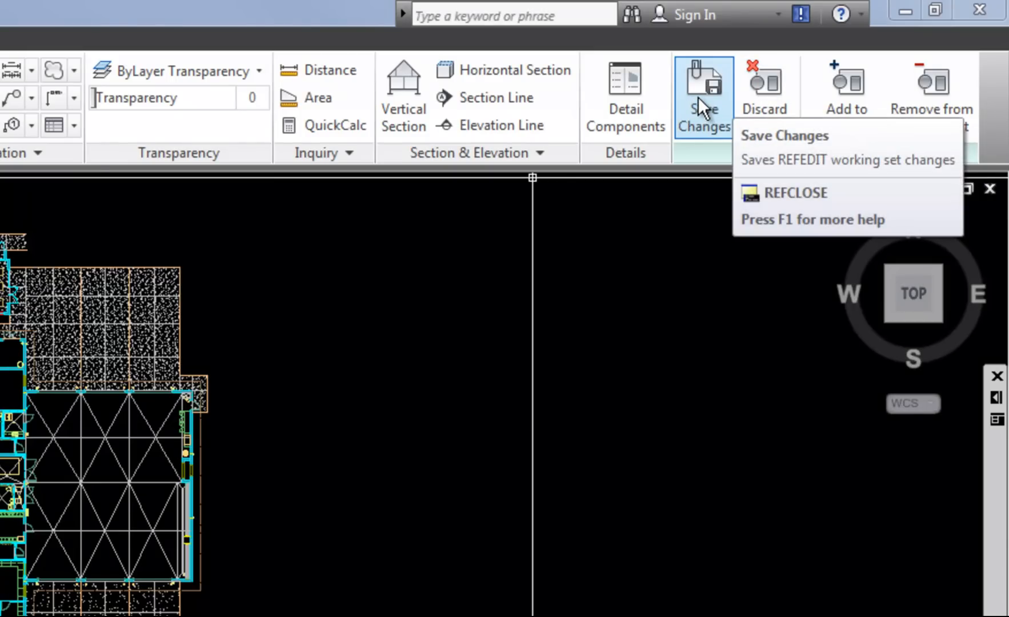
pyautogui.moveTo(764, 87)
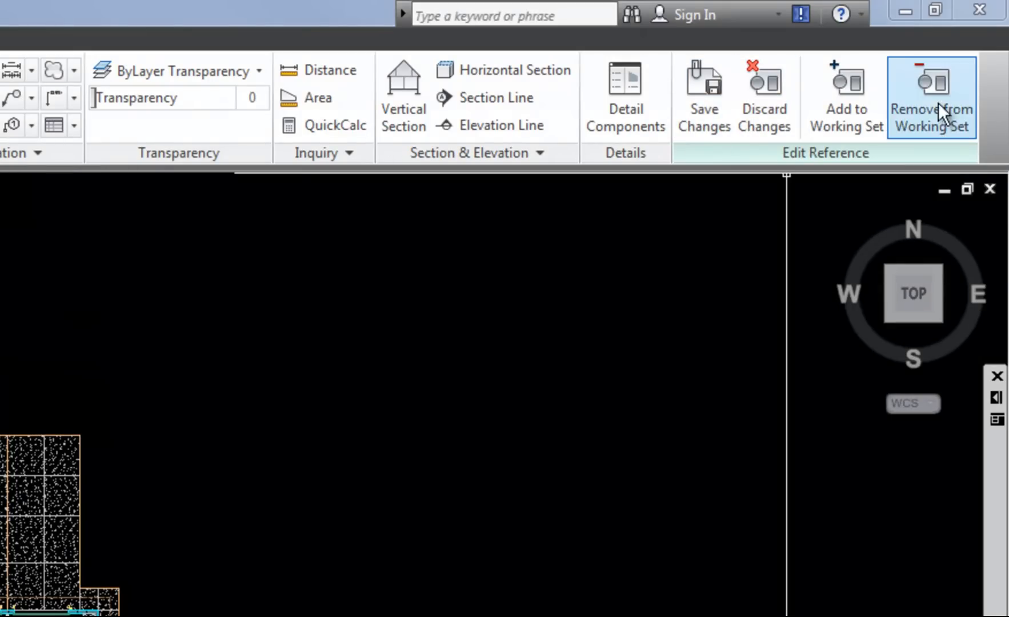
pyautogui.moveTo(930, 96)
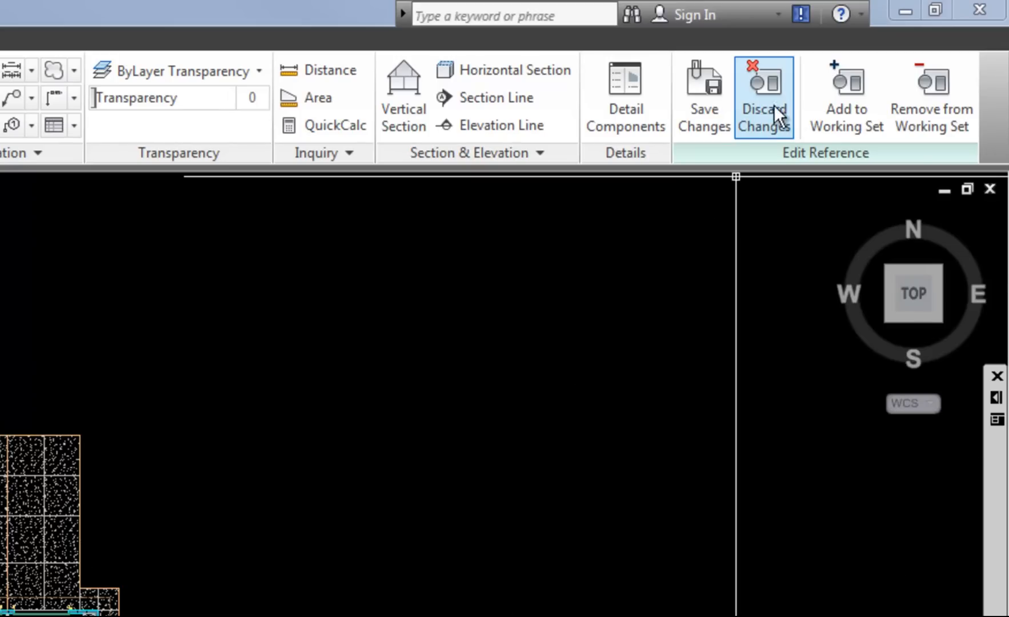
pyautogui.moveTo(764, 96)
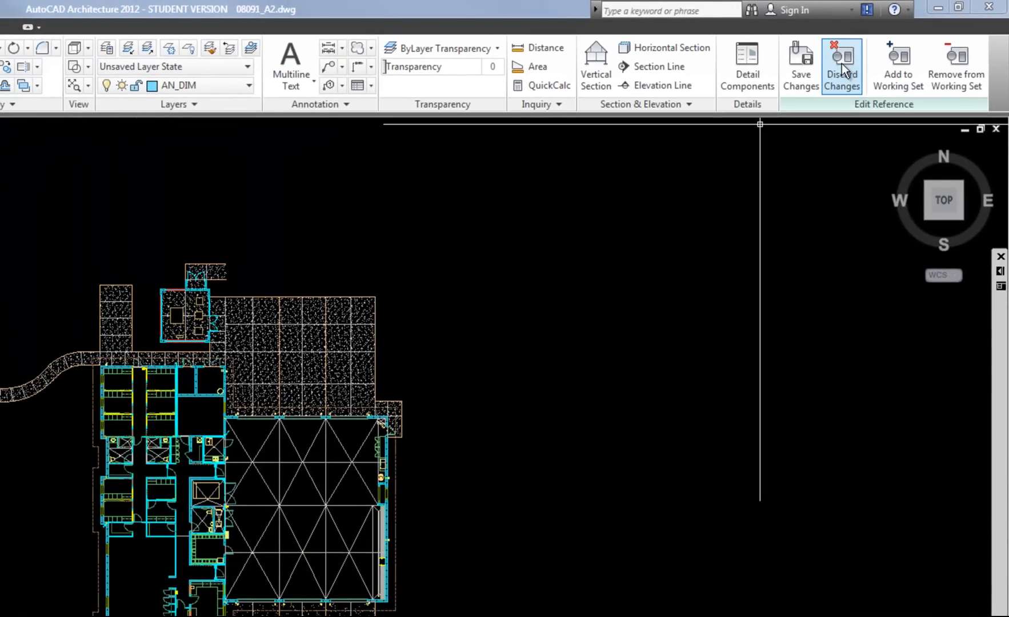
pyautogui.moveTo(567, 588)
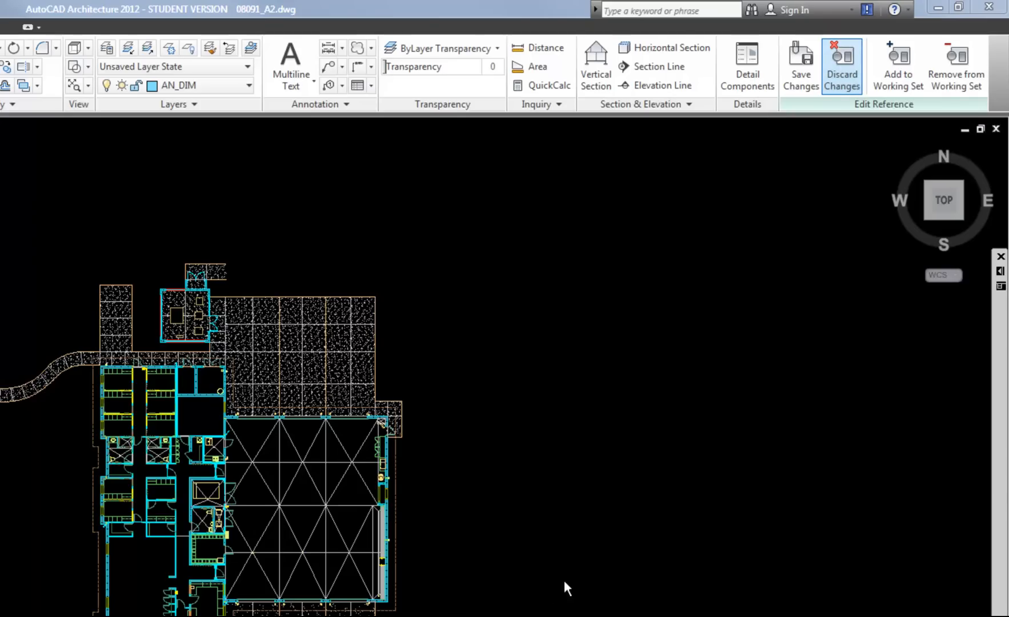
# Discard the reference edits and confirm the warning to end the session.
pyautogui.click(840, 66)
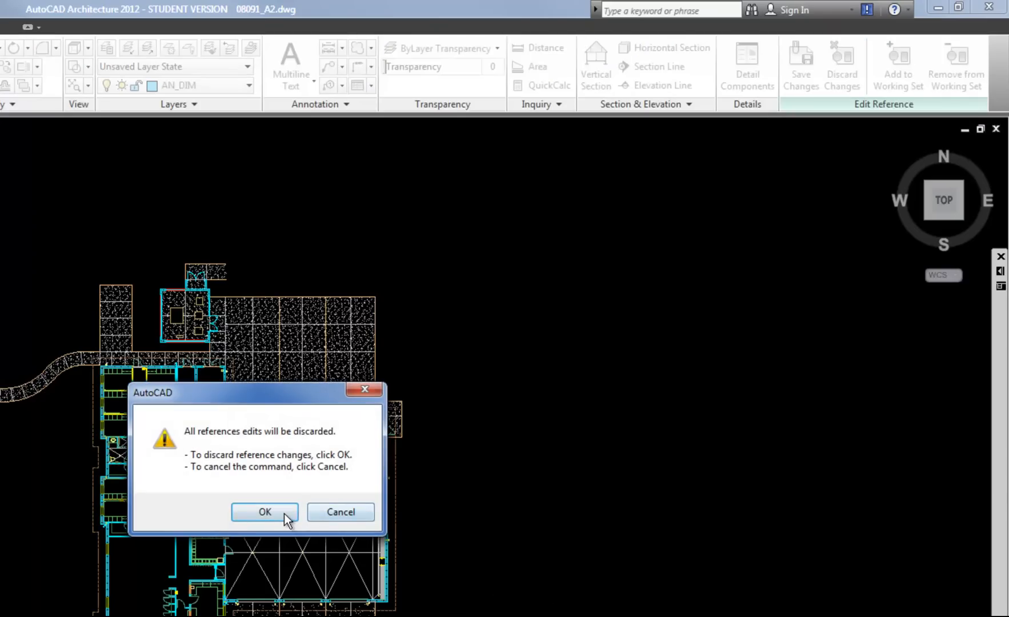
pyautogui.click(264, 512)
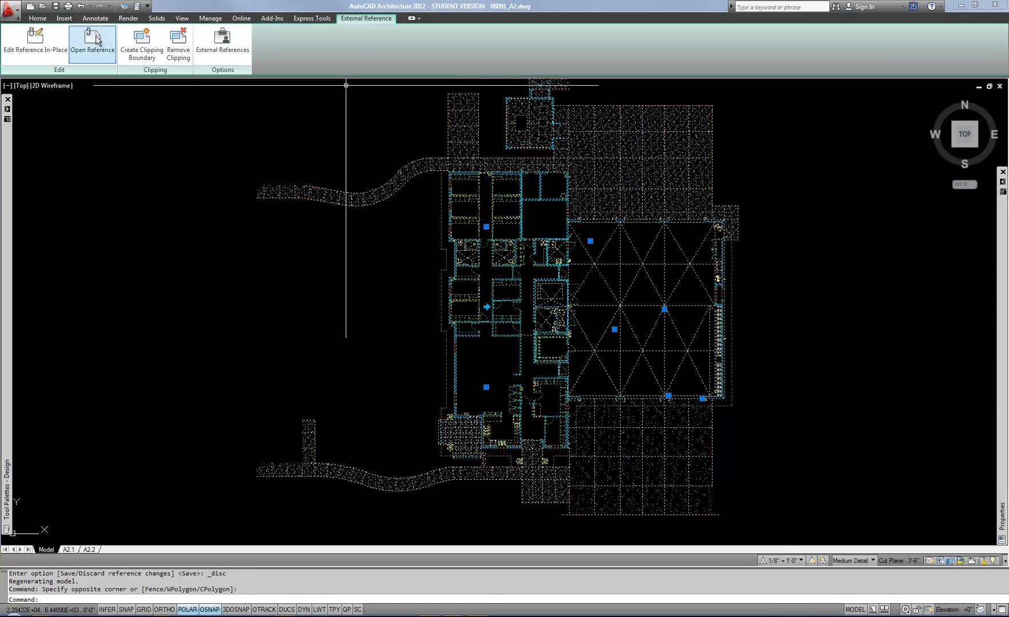
# Open X_08091_BASE_1 directly and start LAYON to turn all layers on.
pyautogui.click(92, 43)
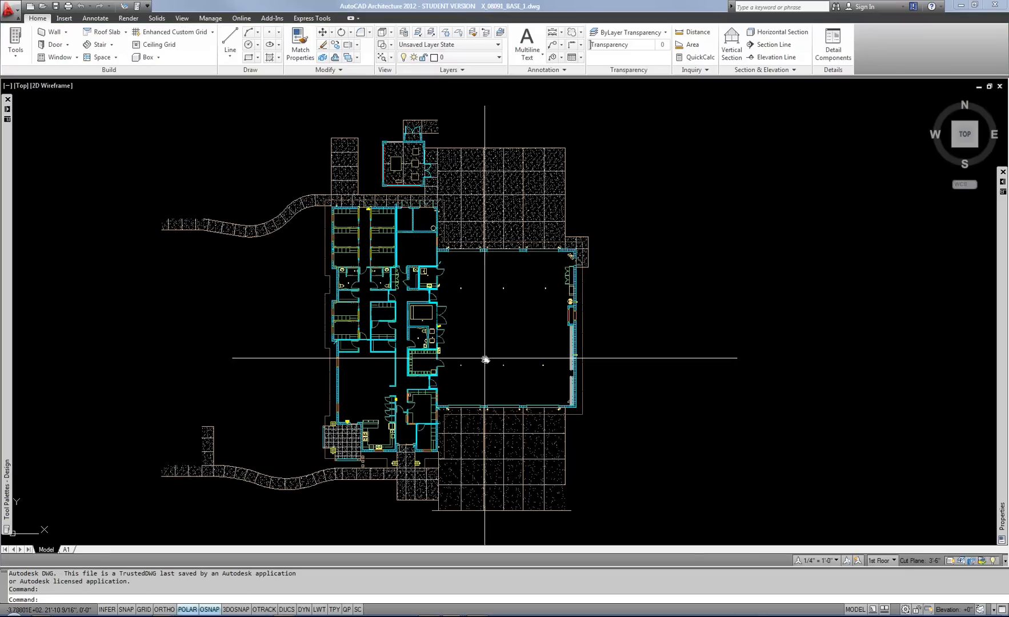
pyautogui.moveTo(503, 349)
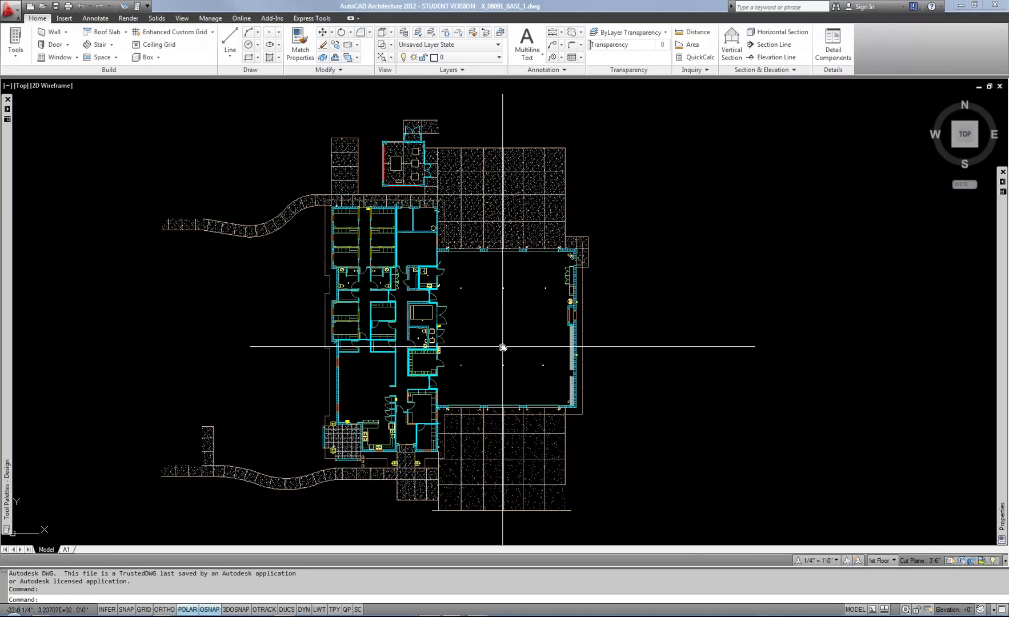
pyautogui.write('l')
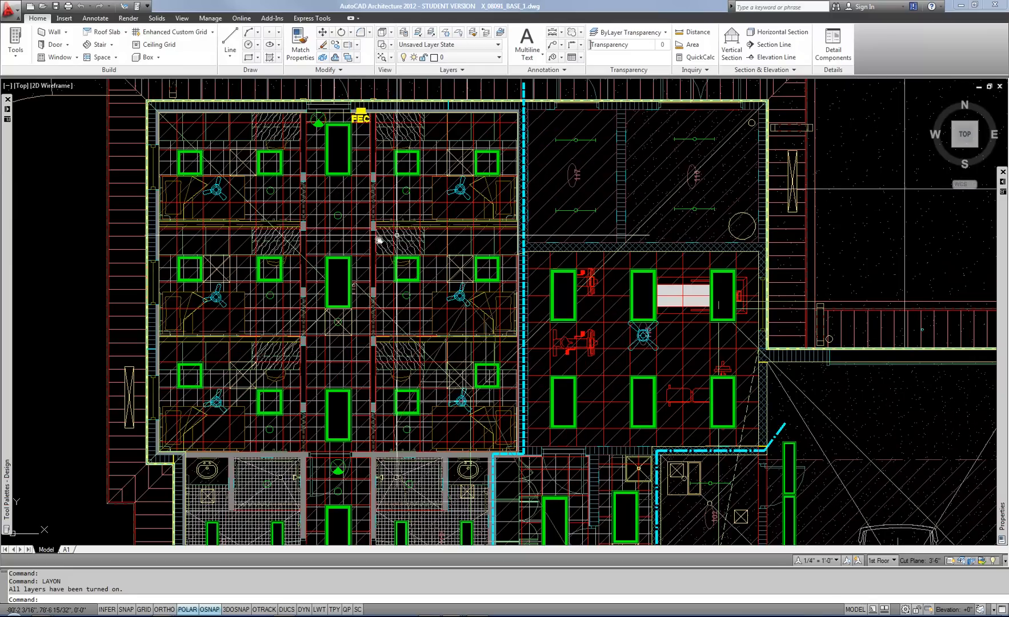
pyautogui.moveTo(375, 256)
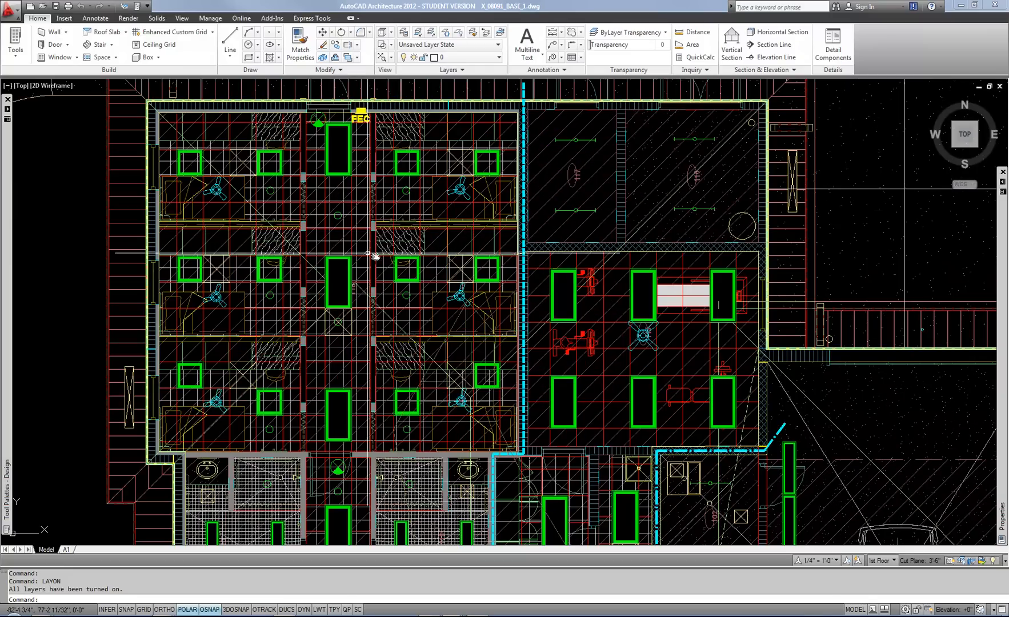
pyautogui.moveTo(461, 310)
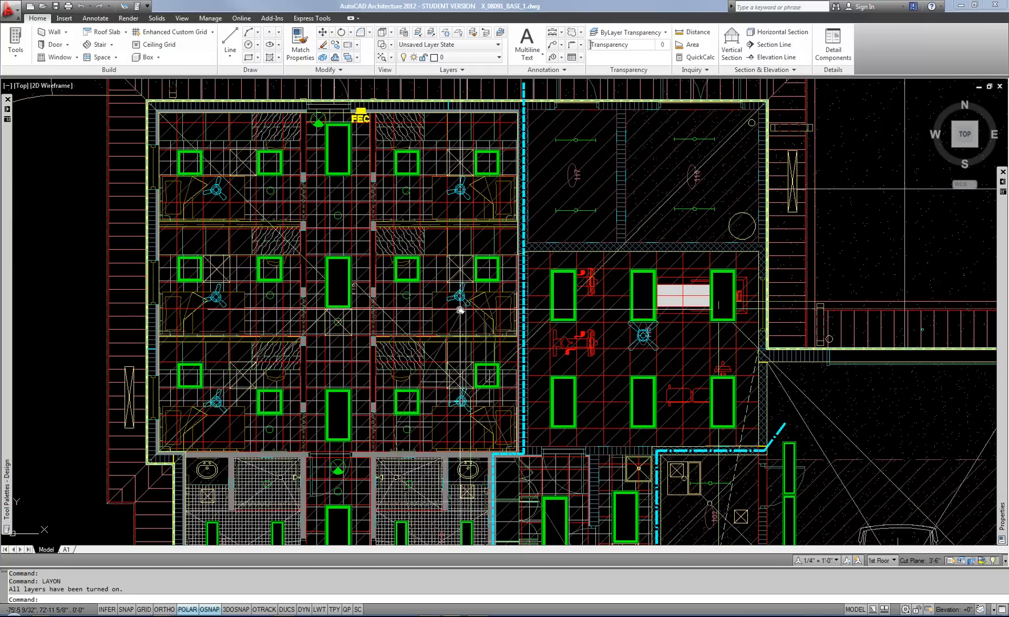
pyautogui.moveTo(441, 290)
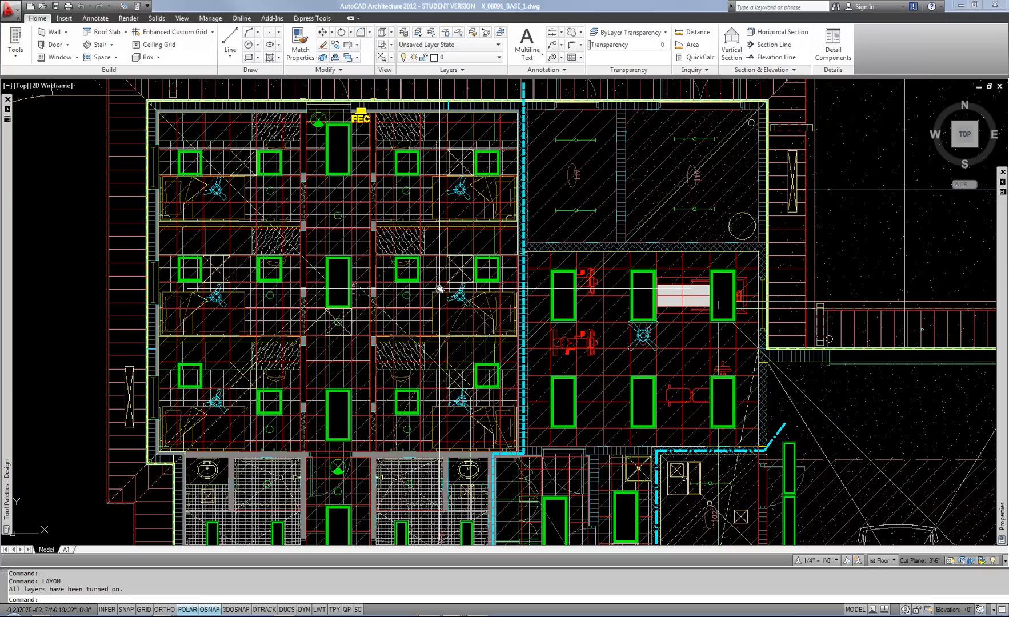
pyautogui.moveTo(450, 218)
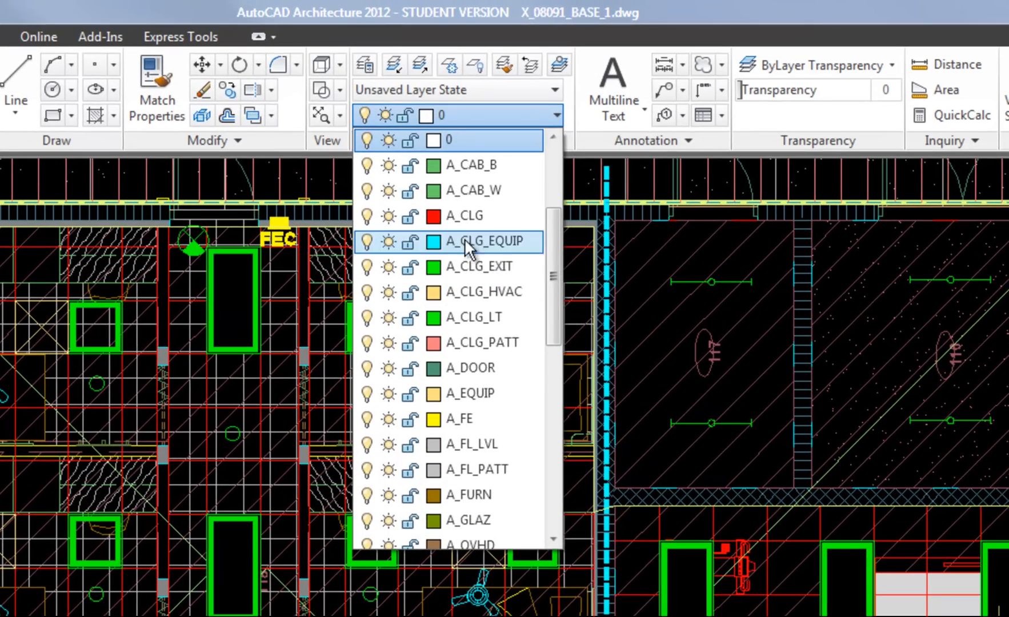
pyautogui.scroll(-3)
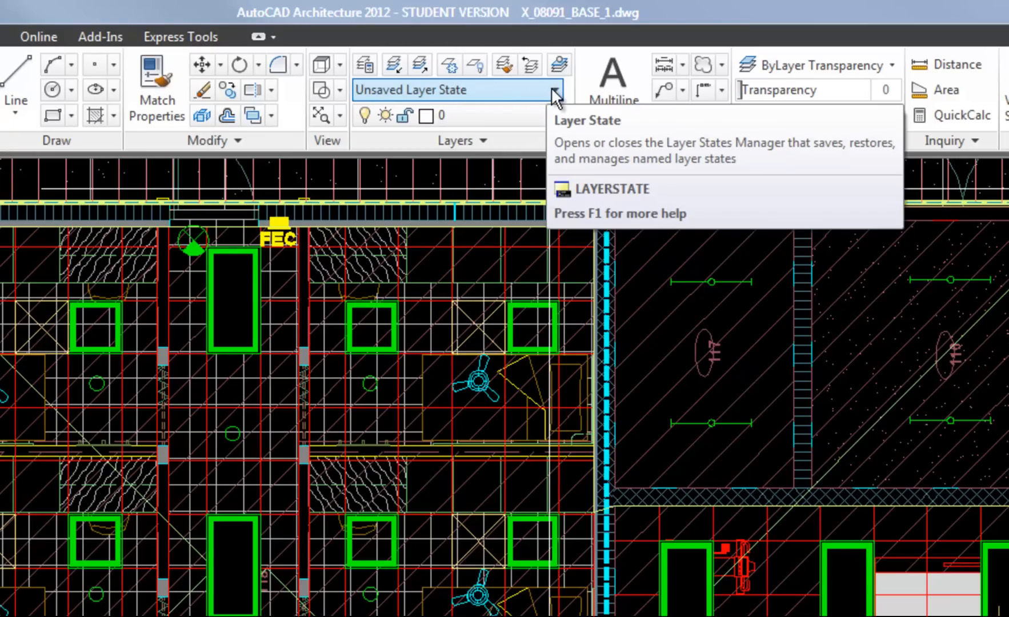
# Restore the FLOOR PLAN, REFLECTED CEILING PLAN and ROOF PLAN layer states in turn.
pyautogui.click(552, 90)
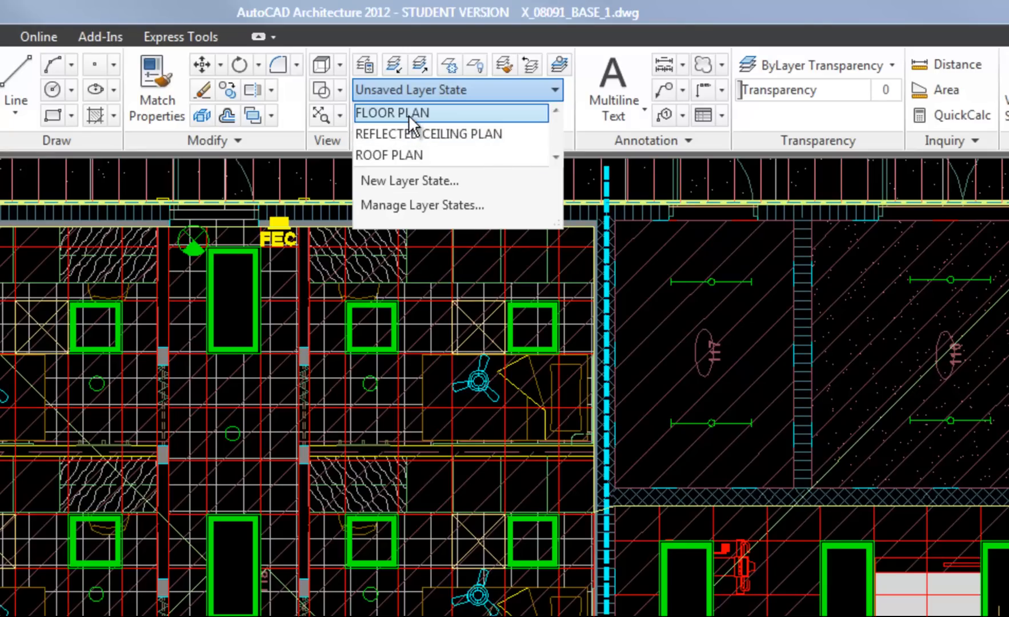
pyautogui.moveTo(427, 134)
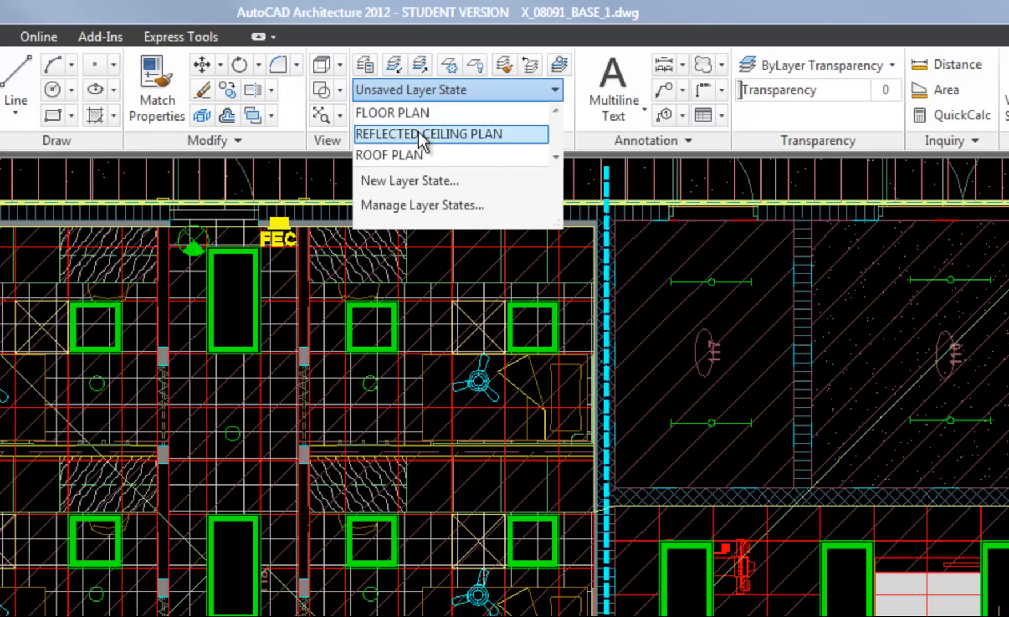
pyautogui.moveTo(388, 155)
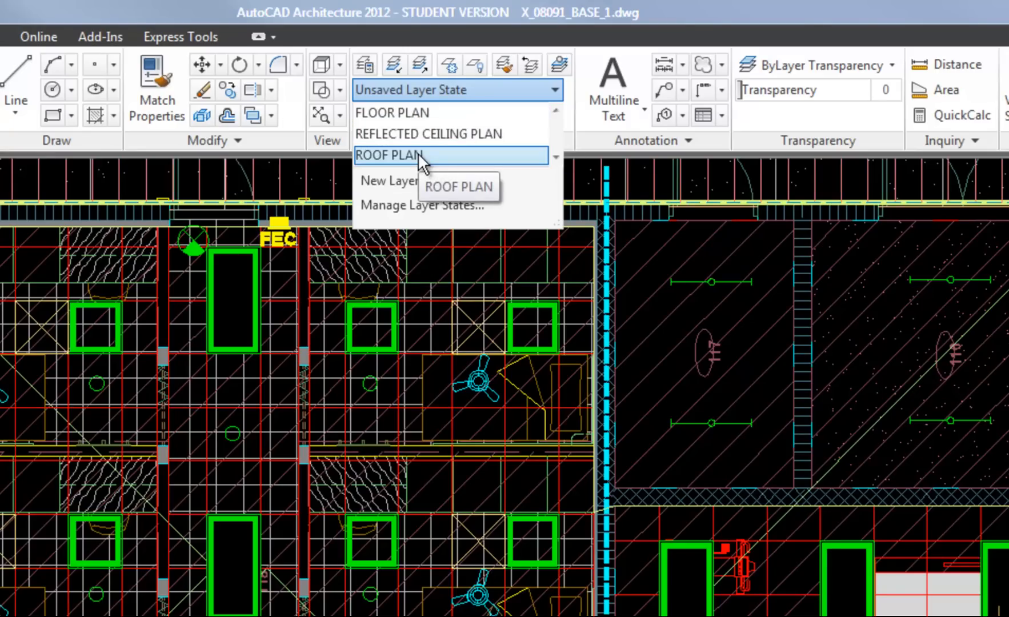
pyautogui.click(388, 156)
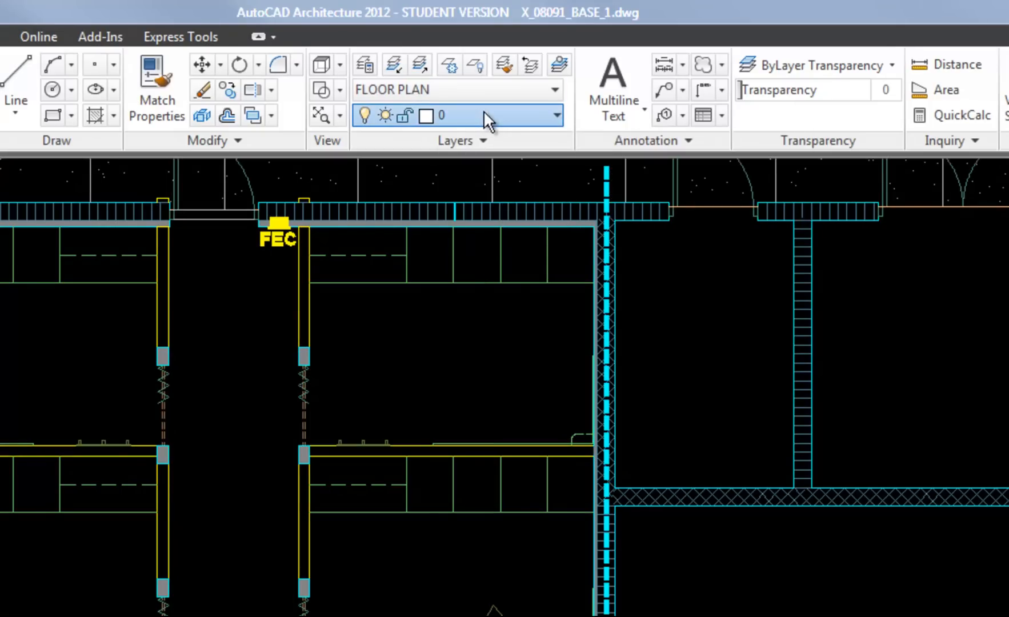
pyautogui.click(555, 115)
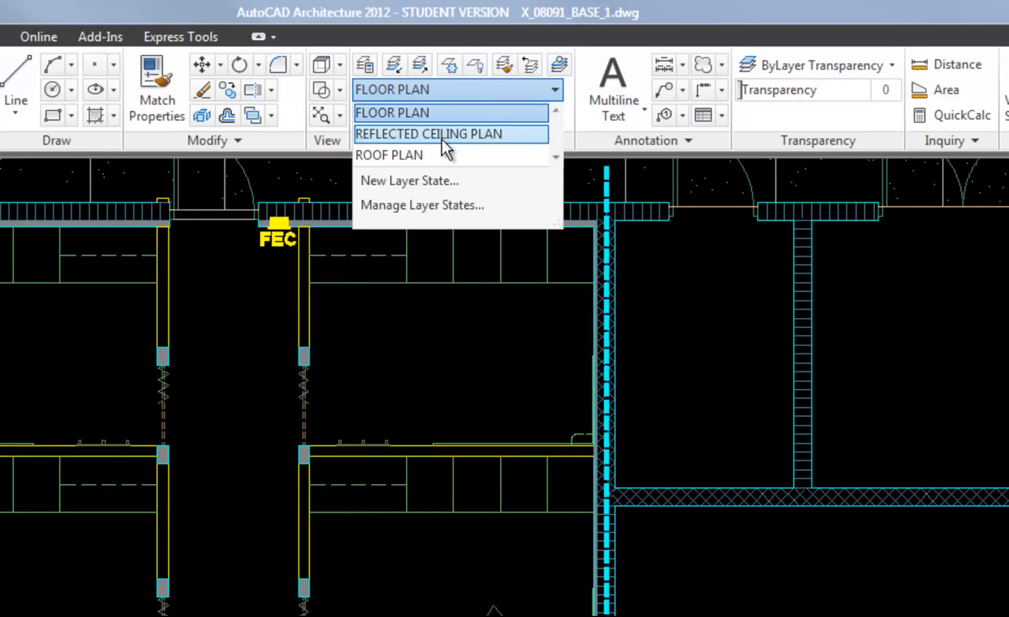
pyautogui.click(428, 134)
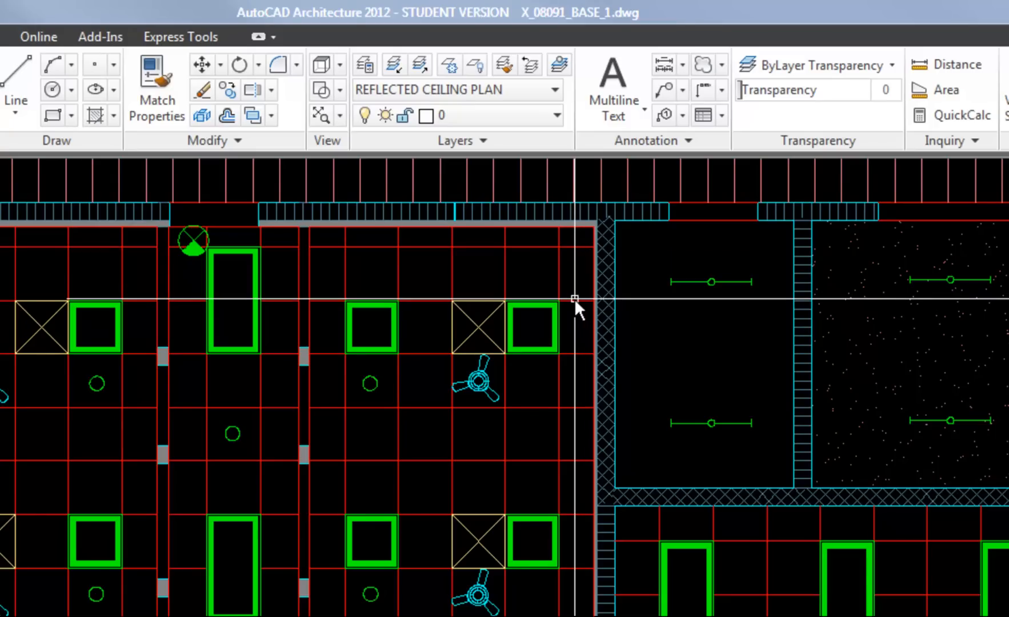
pyautogui.click(549, 89)
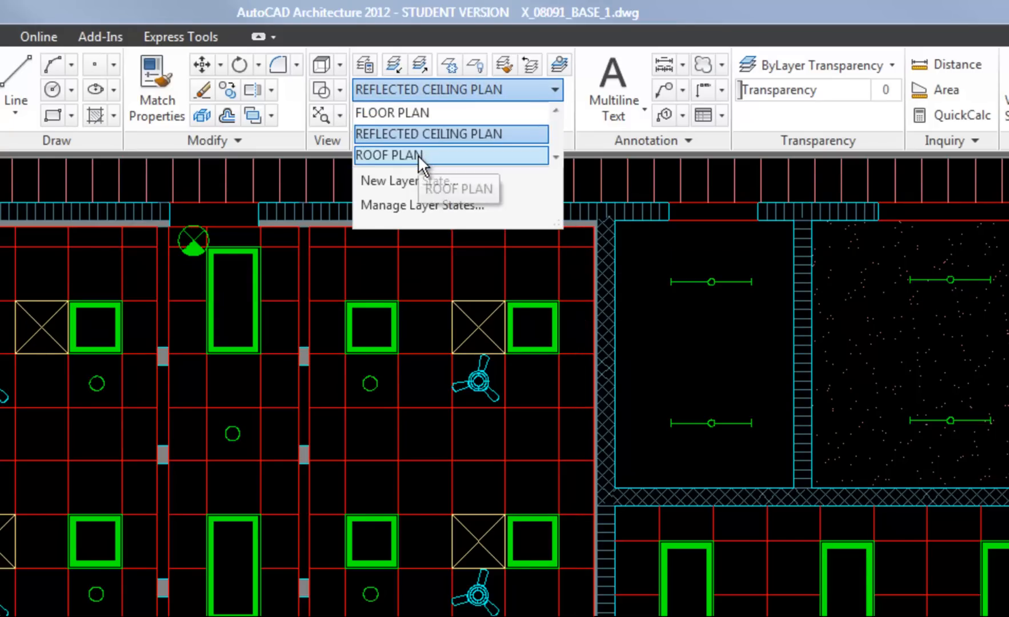
pyautogui.click(389, 154)
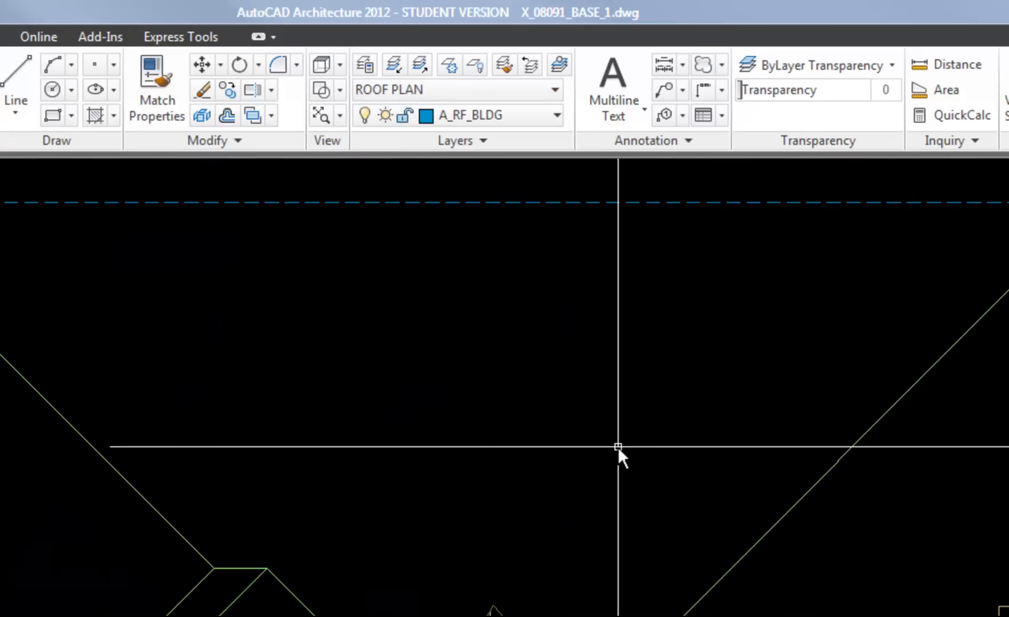
pyautogui.moveTo(588, 441)
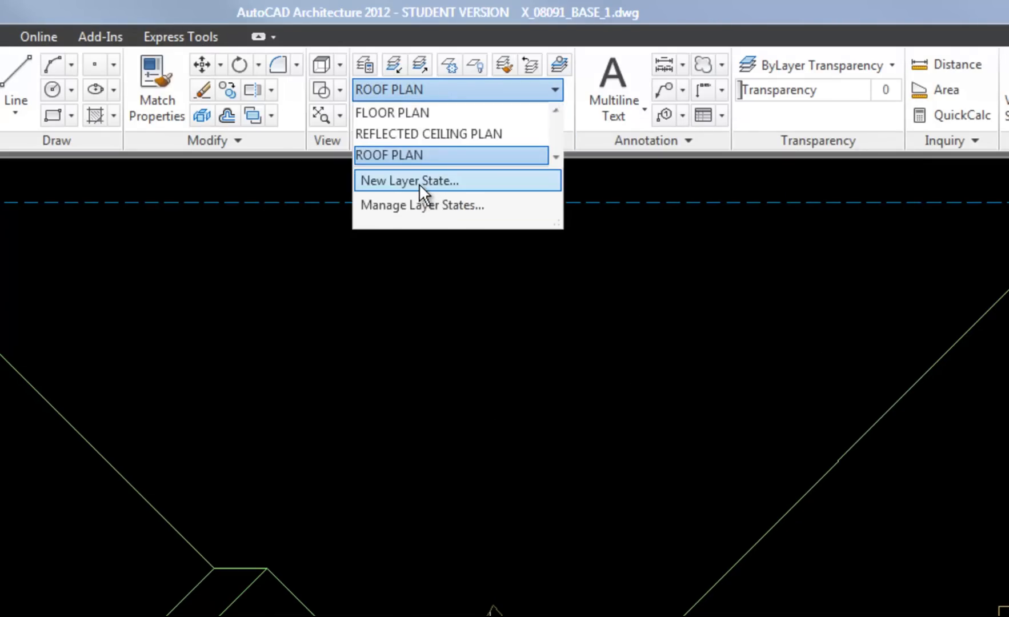
pyautogui.moveTo(409, 181)
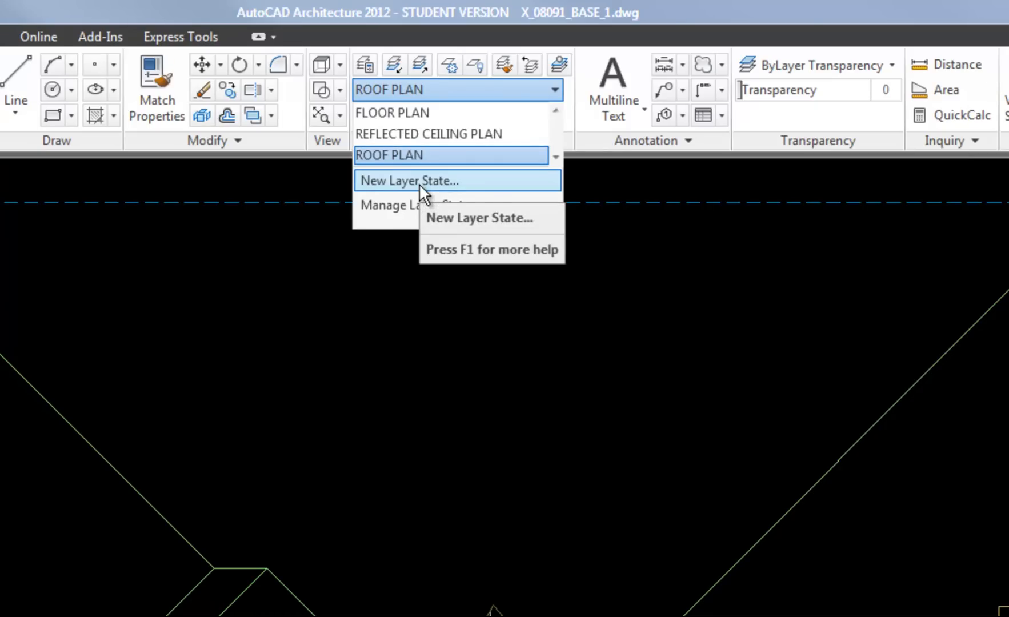
pyautogui.moveTo(421, 204)
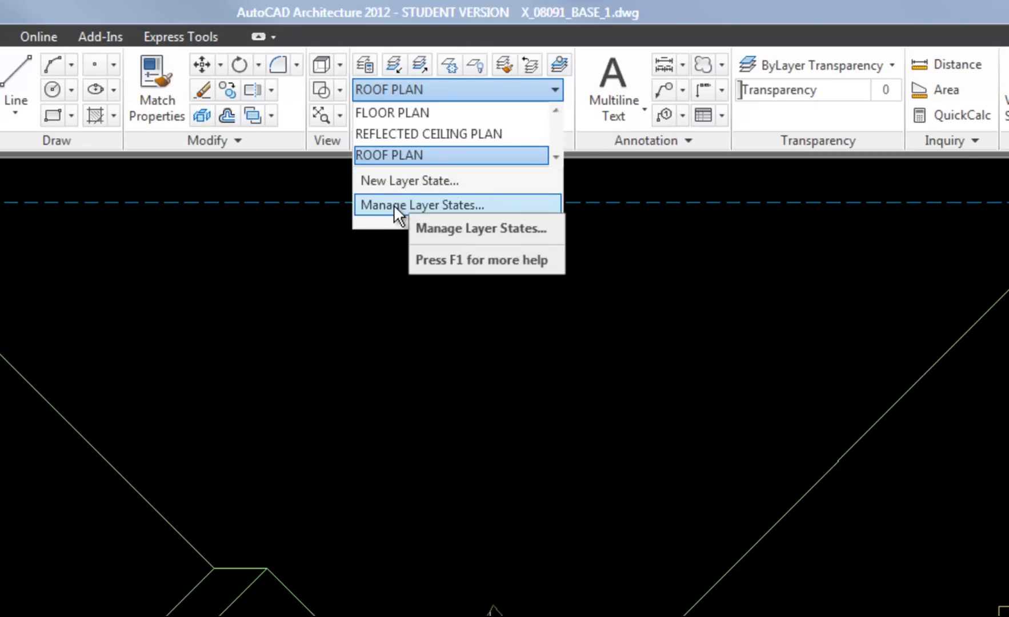
# Review the three saved layer states in the Layer States Manager, then close it.
pyautogui.click(421, 205)
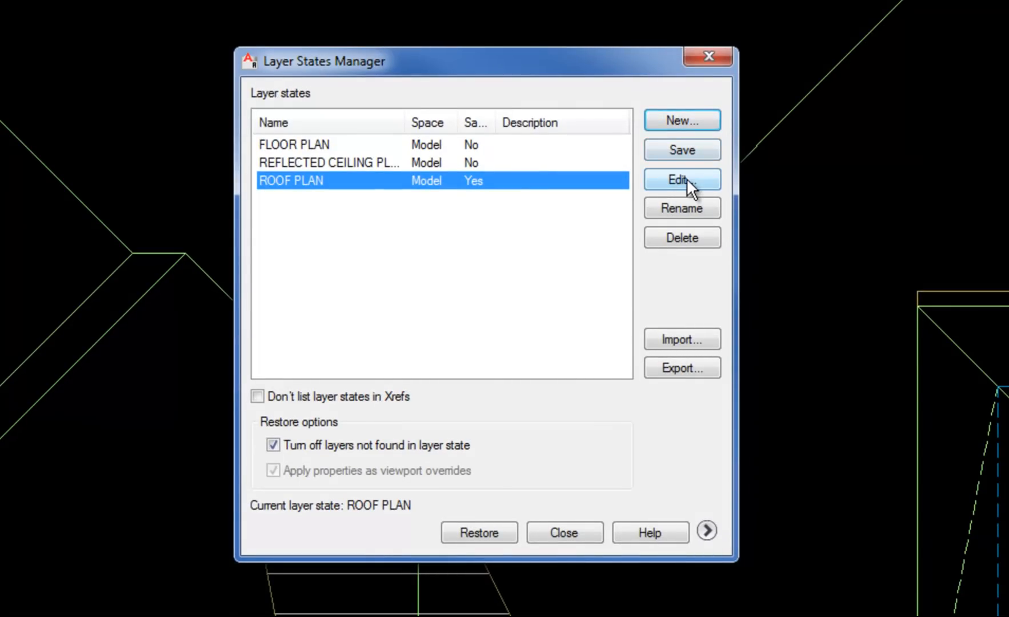
pyautogui.moveTo(610, 197)
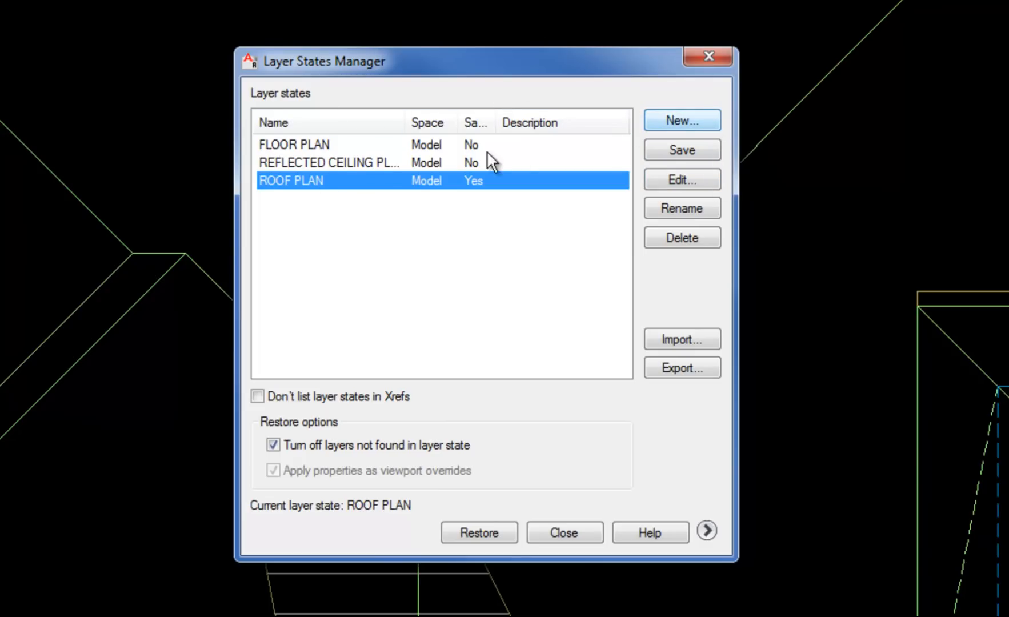
pyautogui.moveTo(681, 179)
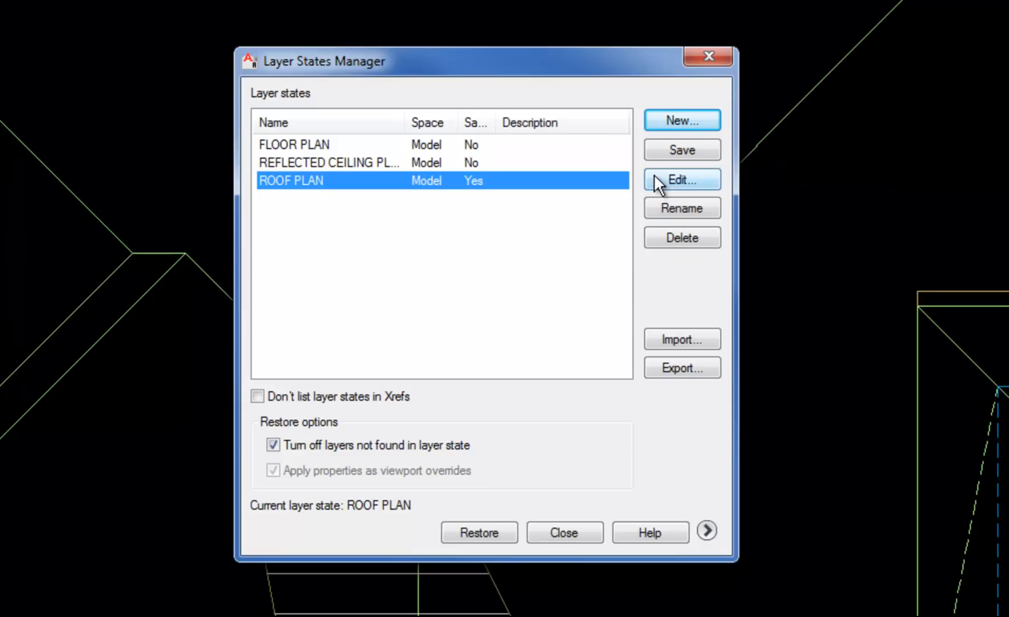
pyautogui.click(681, 180)
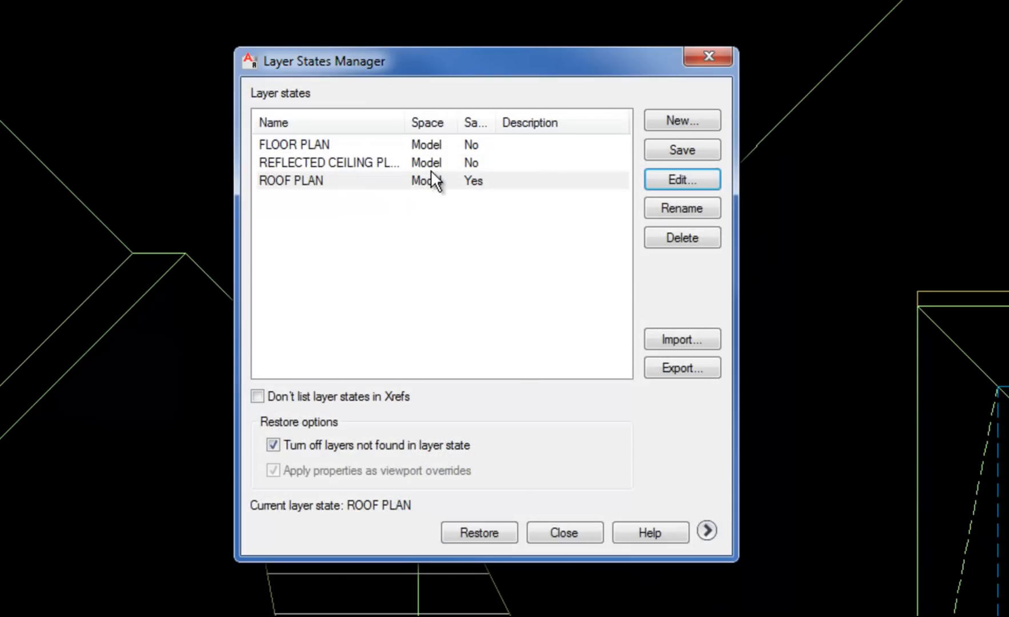
pyautogui.moveTo(375, 188)
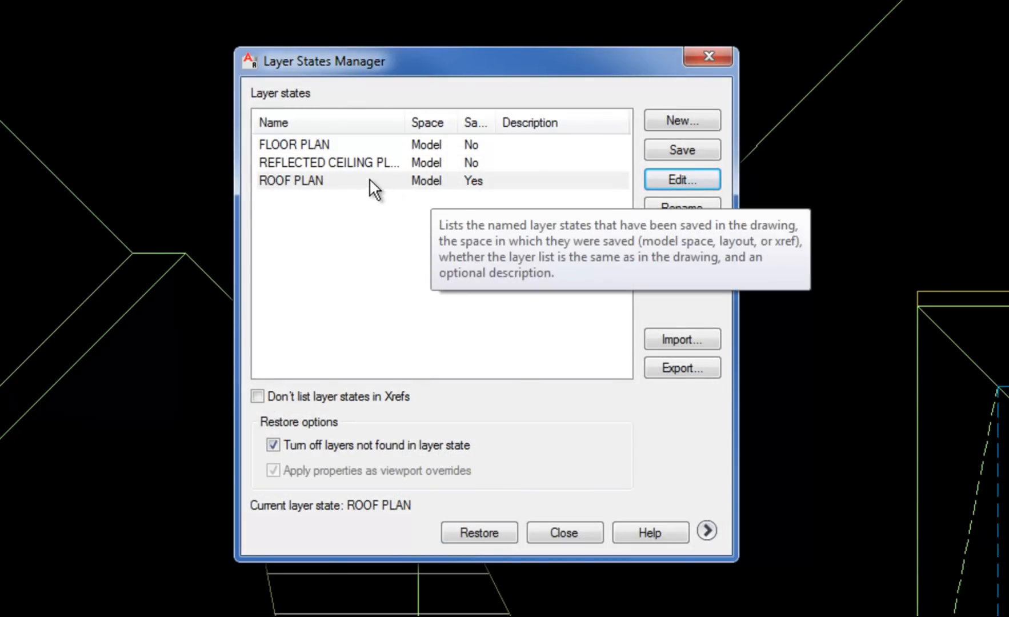
pyautogui.click(563, 532)
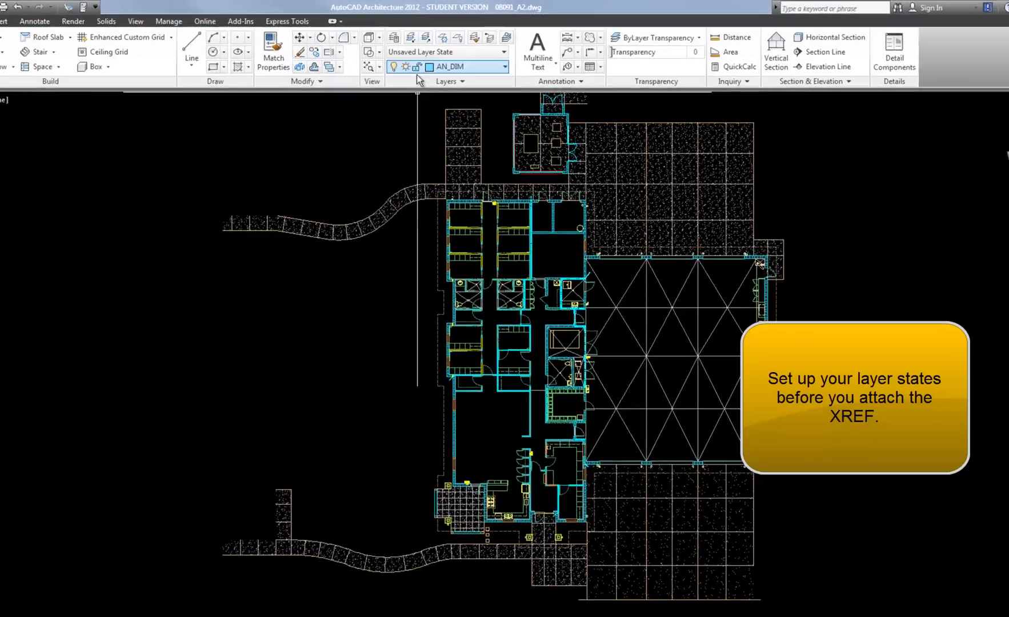
# Apply the xref's X_08091_BASE_1__FLOOR PLAN layer state from the Layer State drop-down.
pyautogui.click(506, 67)
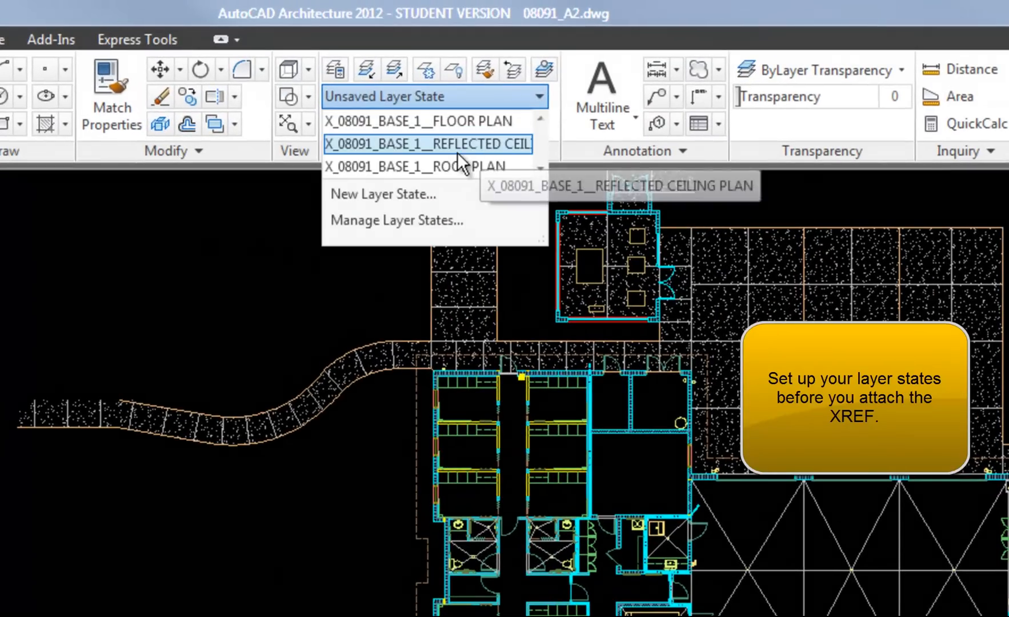
pyautogui.moveTo(427, 121)
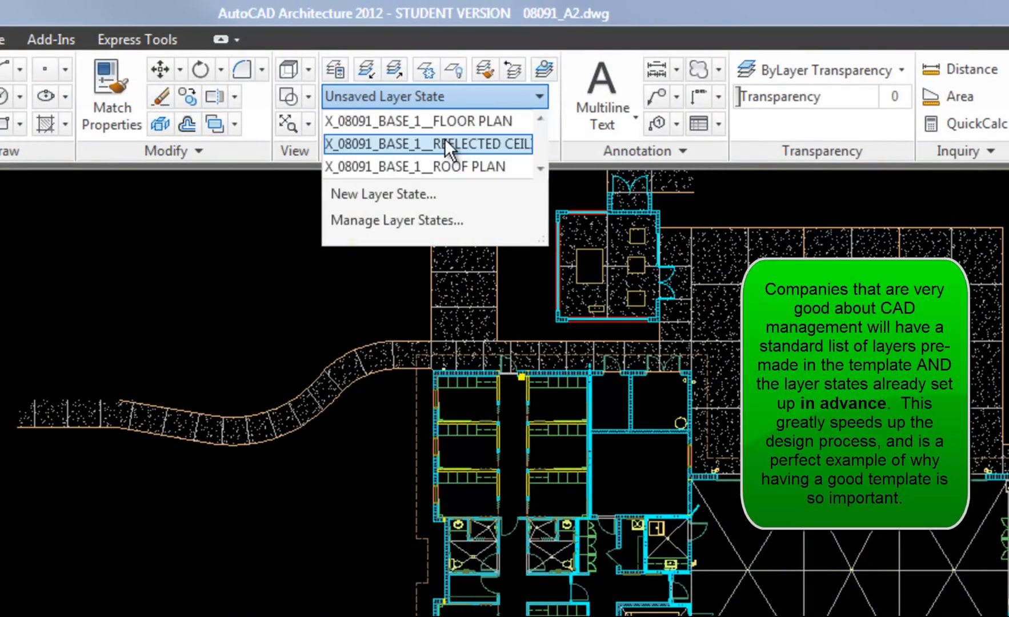
pyautogui.moveTo(428, 144)
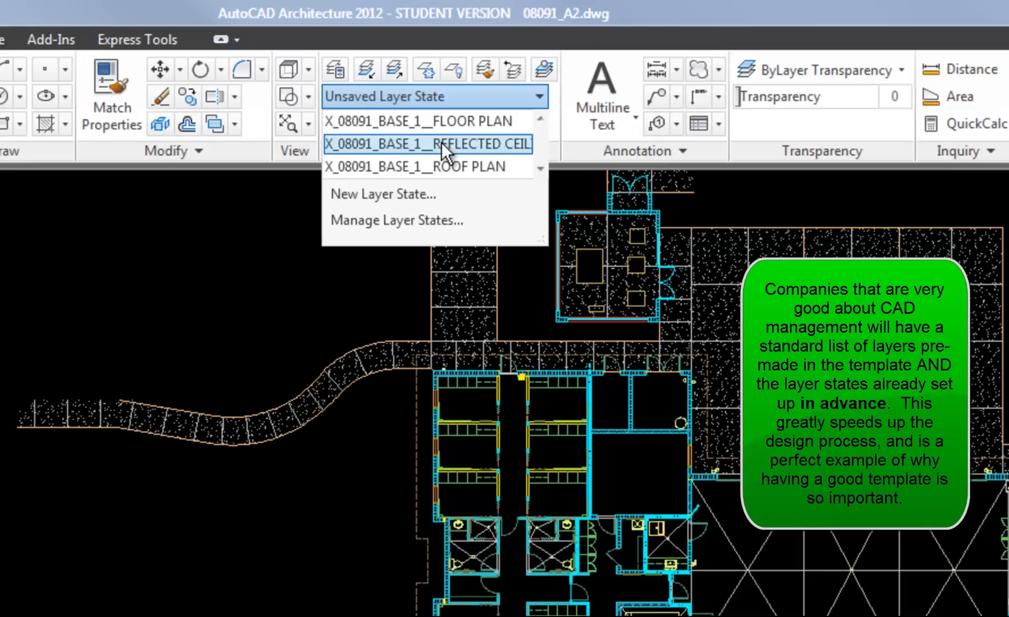
pyautogui.click(427, 144)
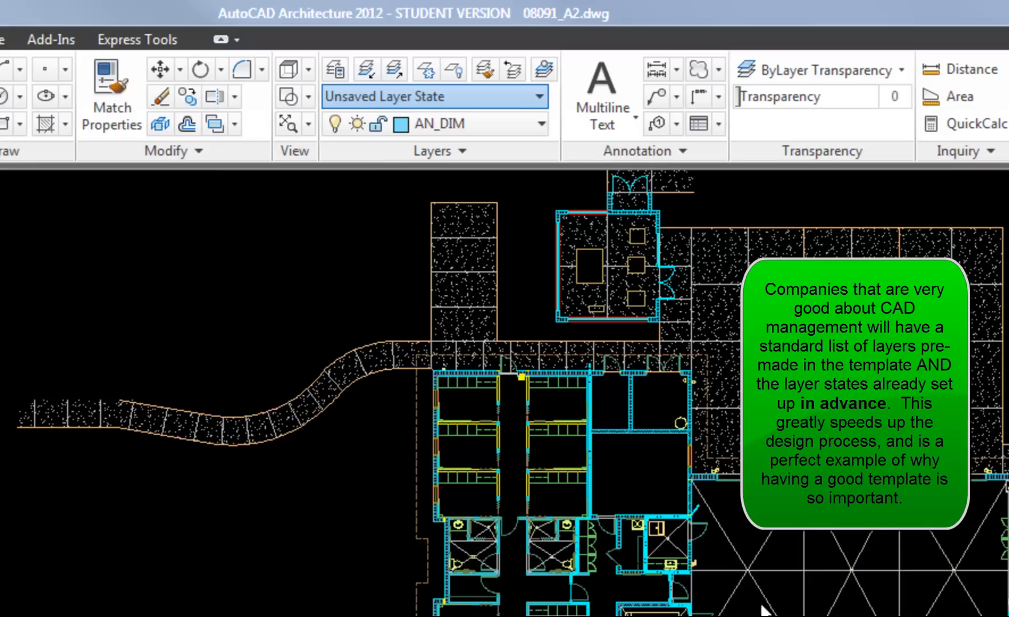
pyautogui.click(430, 96)
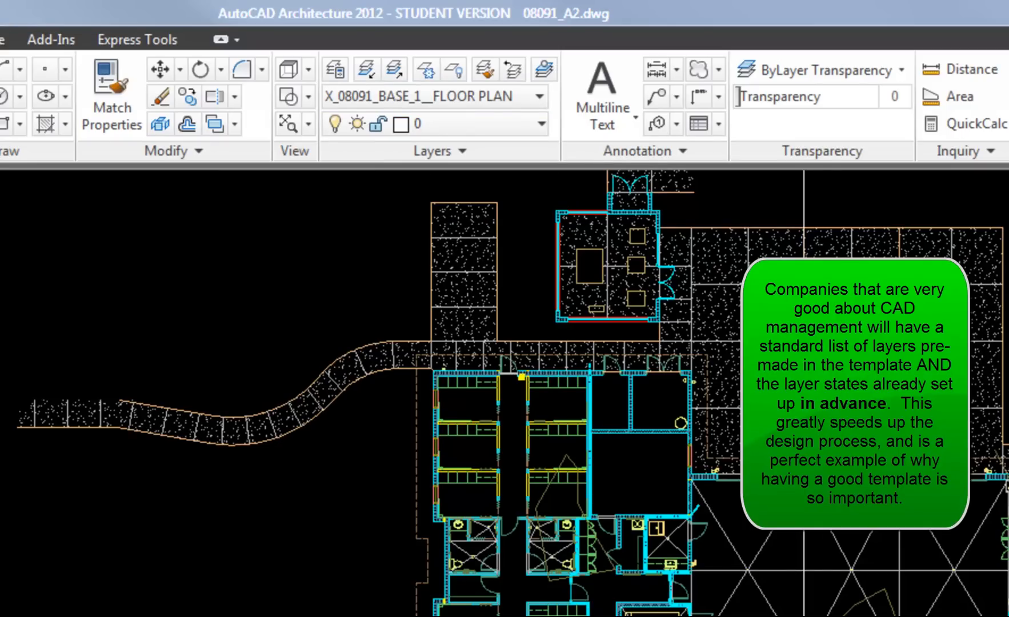
pyautogui.click(539, 97)
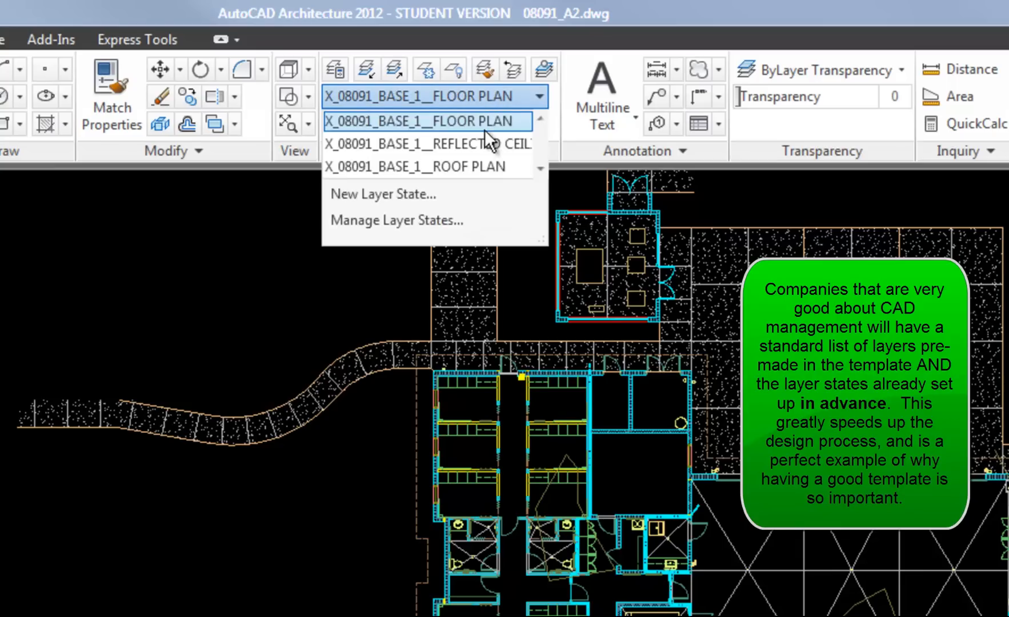